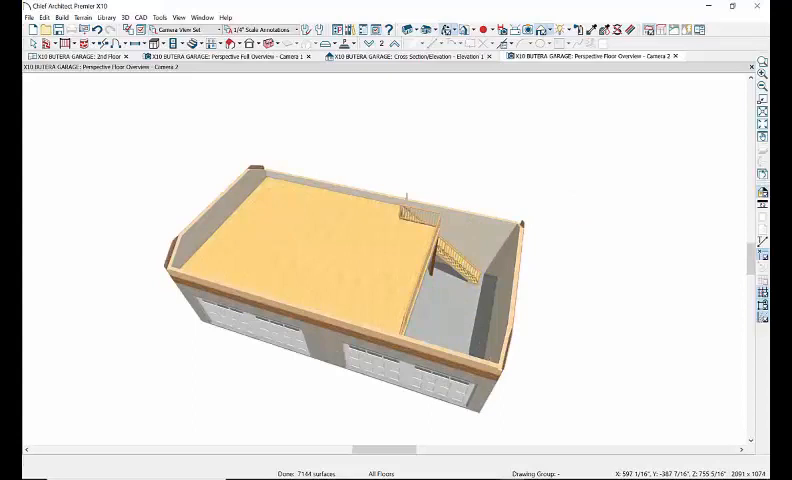
# Change the CAD line's colour to red in its Line Specification dialog.
pyautogui.click(76, 56)
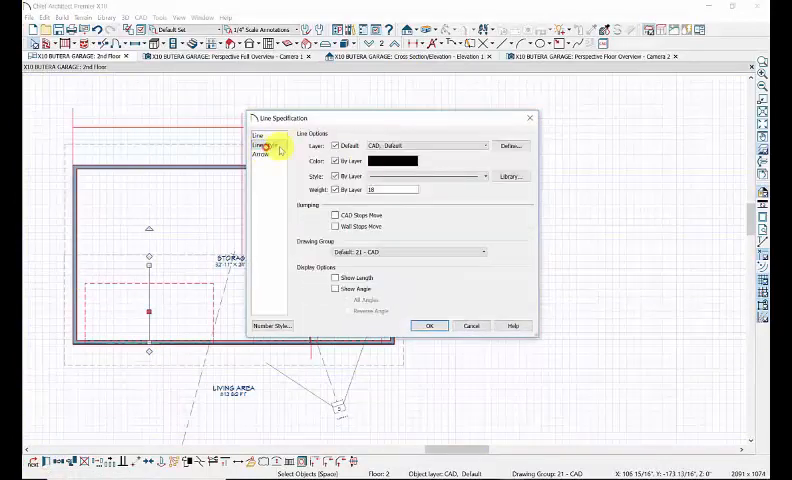
pyautogui.click(392, 160)
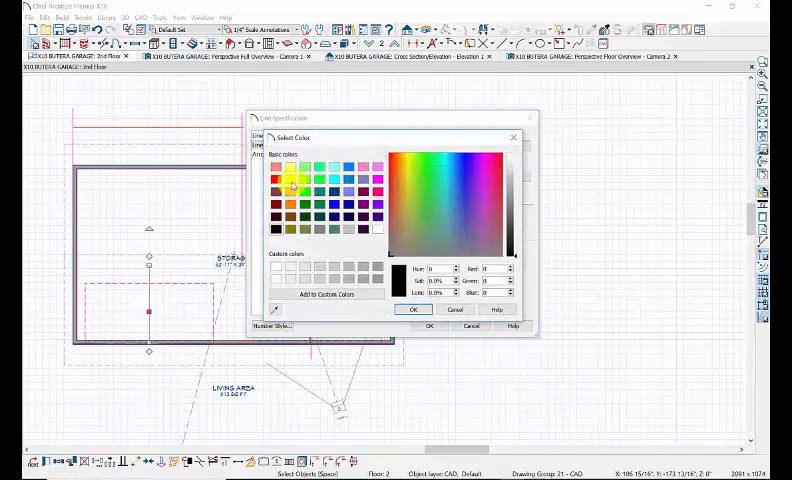
pyautogui.click(280, 170)
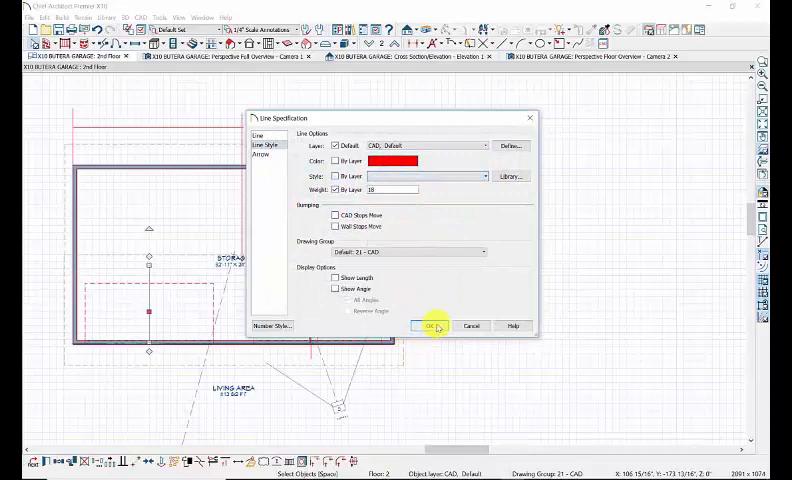
pyautogui.click(434, 326)
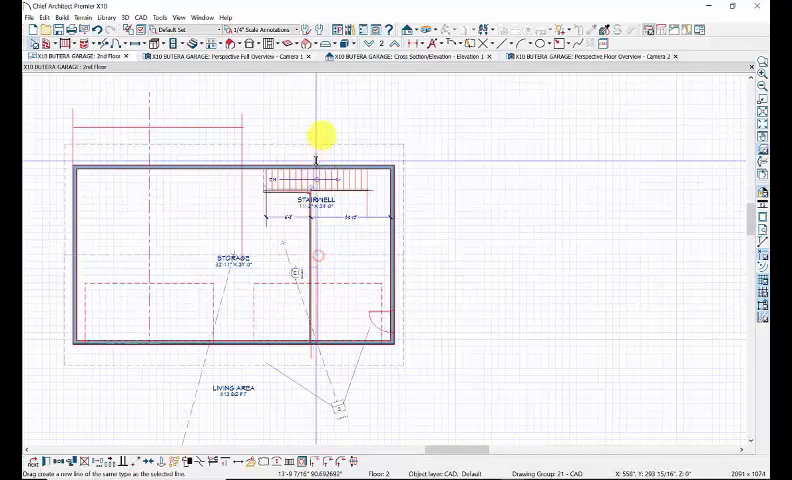
pyautogui.moveTo(510, 120)
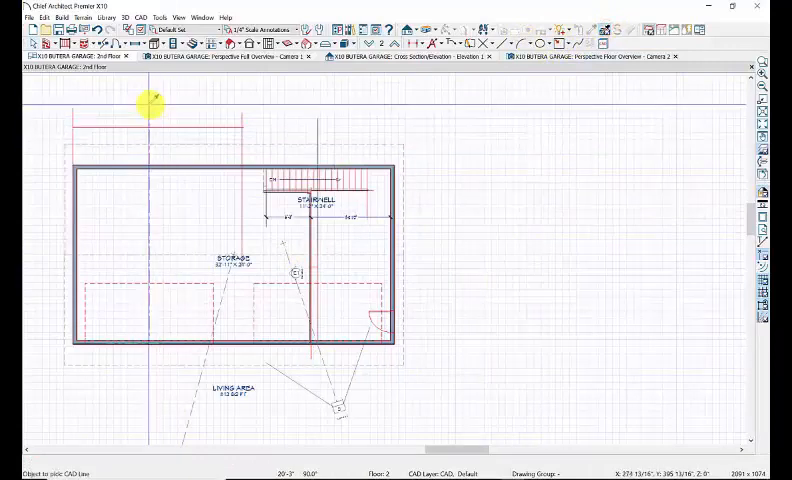
pyautogui.moveTo(318, 136)
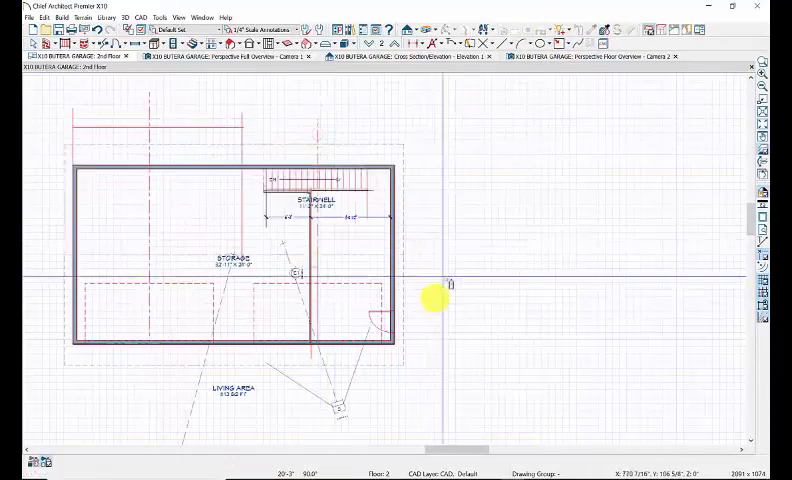
pyautogui.moveTo(730, 216)
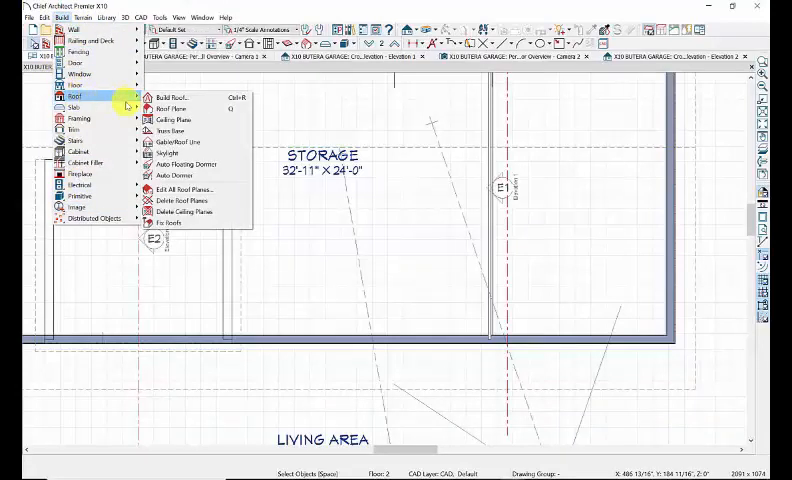
pyautogui.moveTo(178, 164)
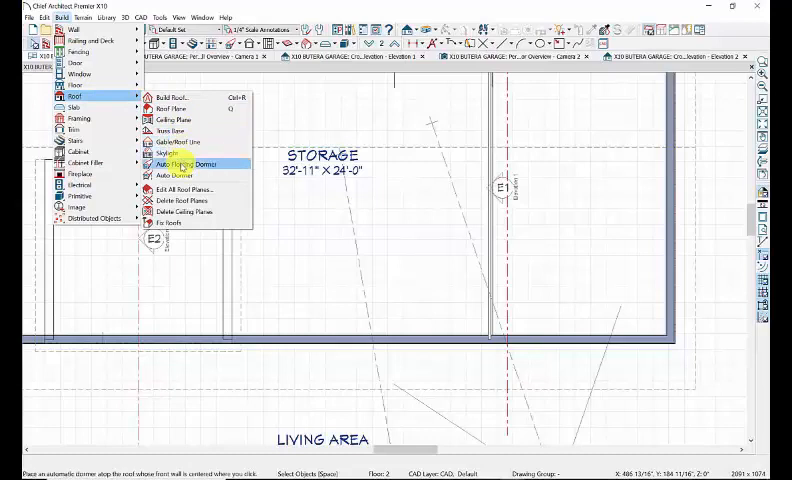
pyautogui.moveTo(176, 176)
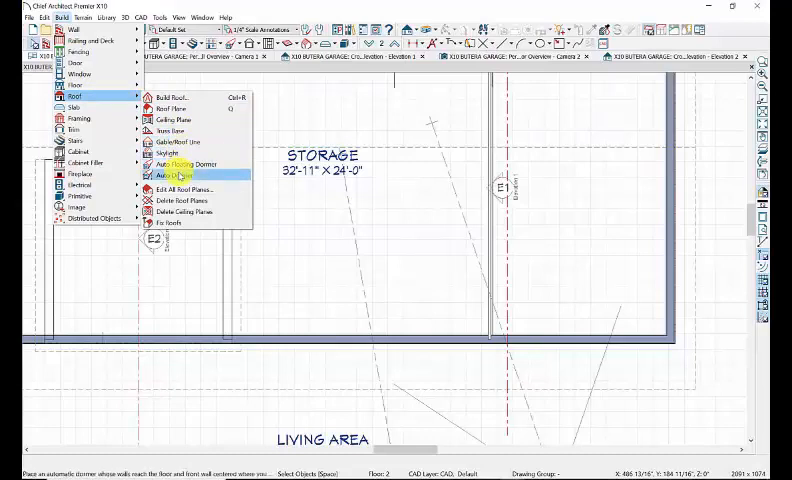
pyautogui.moveTo(180, 164)
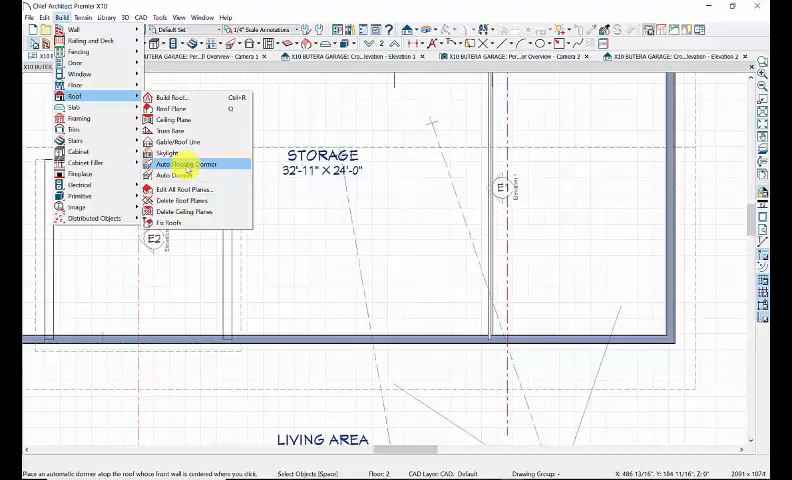
# Place an Auto Dormer on the roof plane over the right side of the storage area.
pyautogui.click(180, 164)
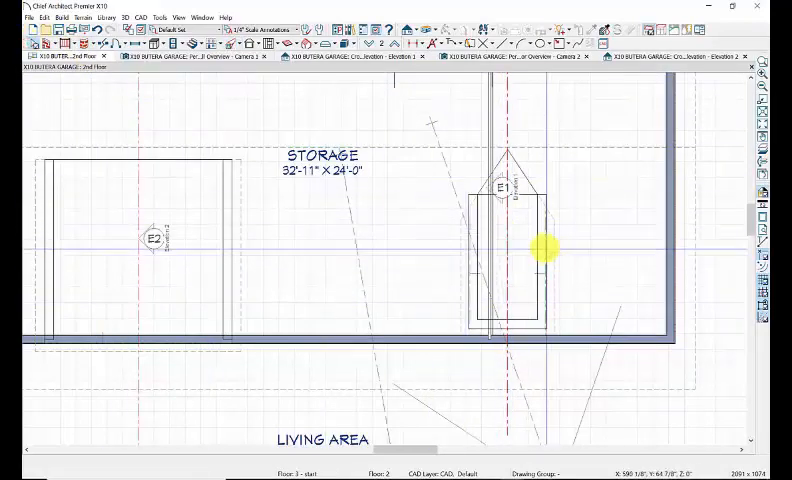
# Edit the dormer's pitch values (3.5, 2 1/2) and review its wall settings.
pyautogui.click(510, 260)
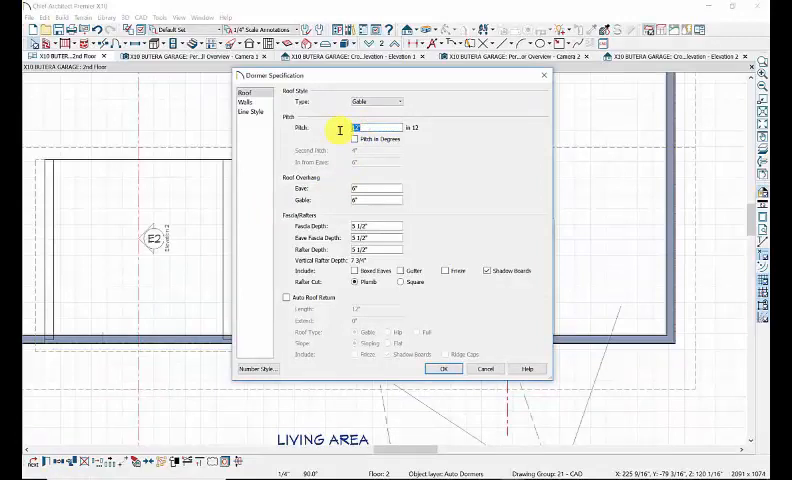
pyautogui.write('3.5')
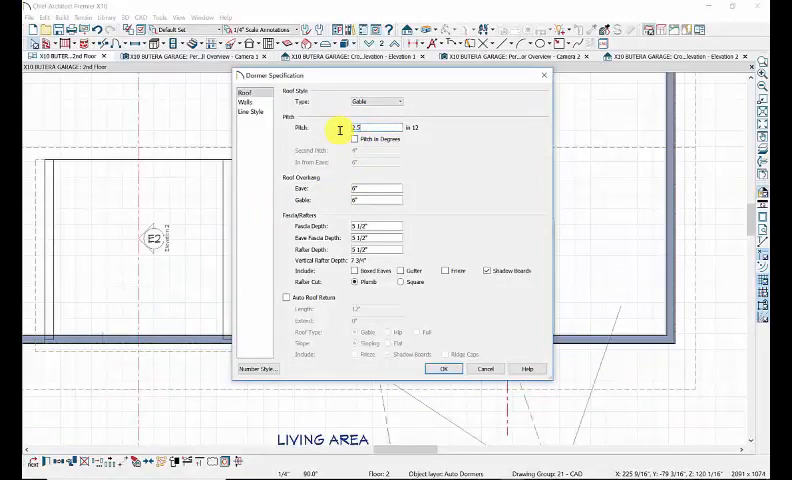
pyautogui.write('2 1/2"')
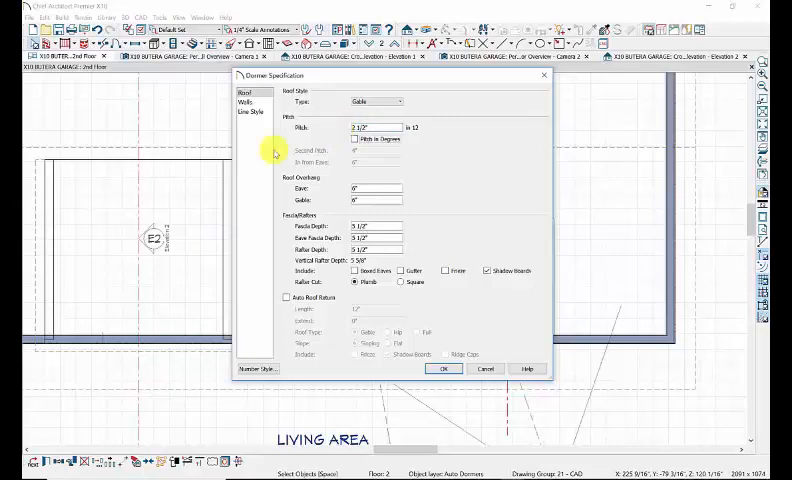
pyautogui.moveTo(160, 152)
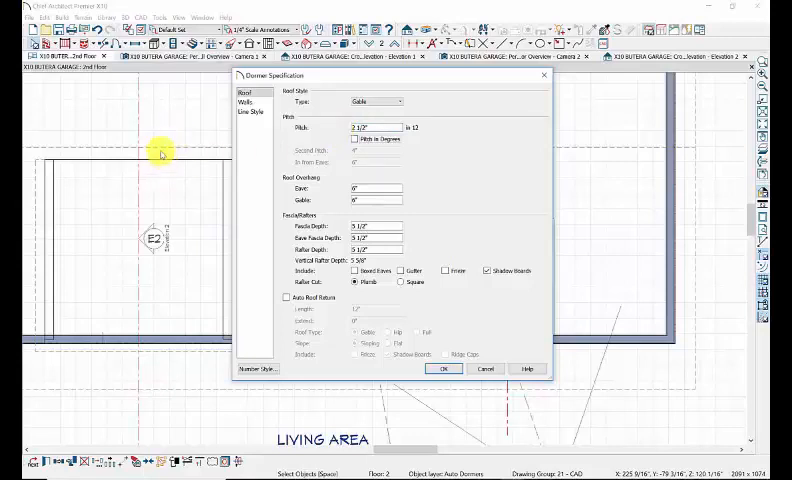
pyautogui.moveTo(156, 172)
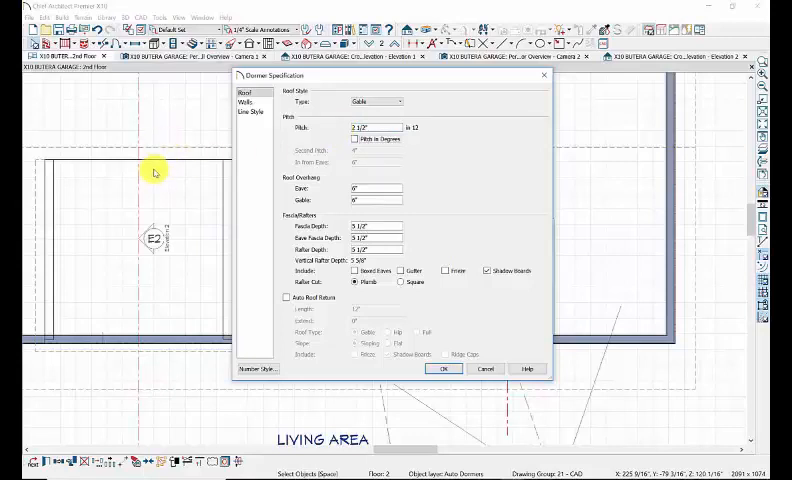
pyautogui.moveTo(426, 272)
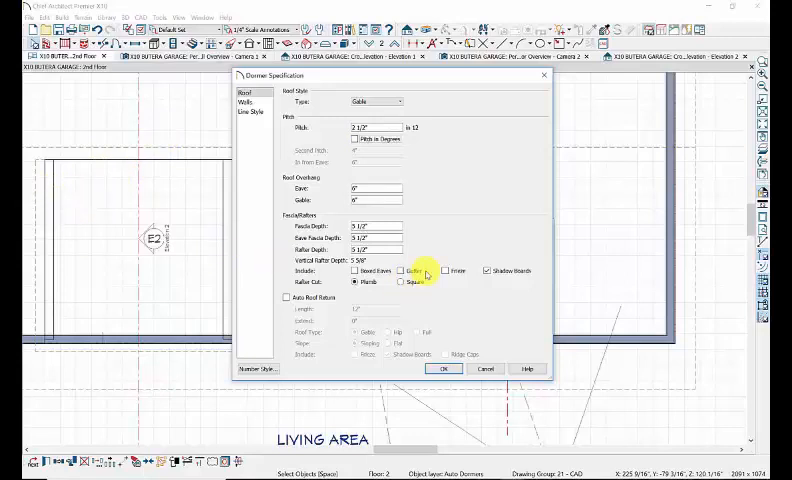
pyautogui.moveTo(172, 152)
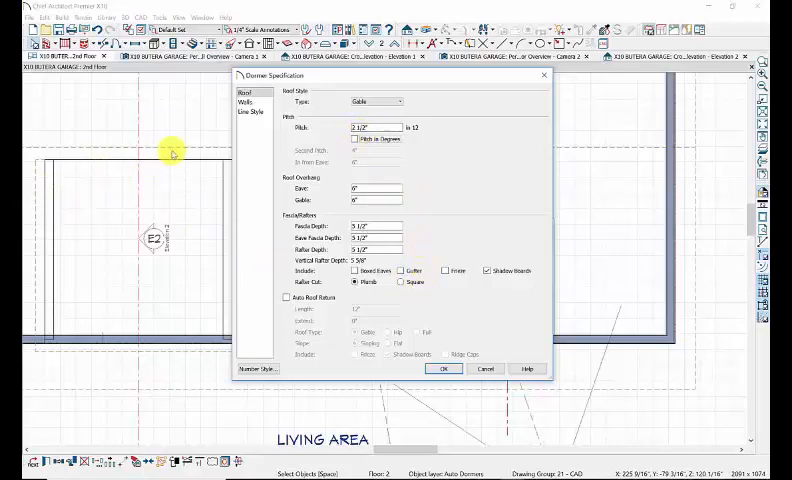
pyautogui.moveTo(462, 196)
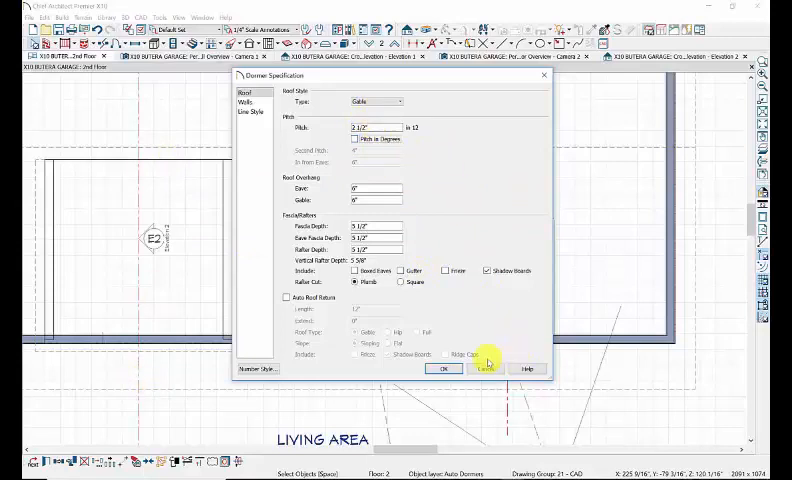
pyautogui.moveTo(416, 262)
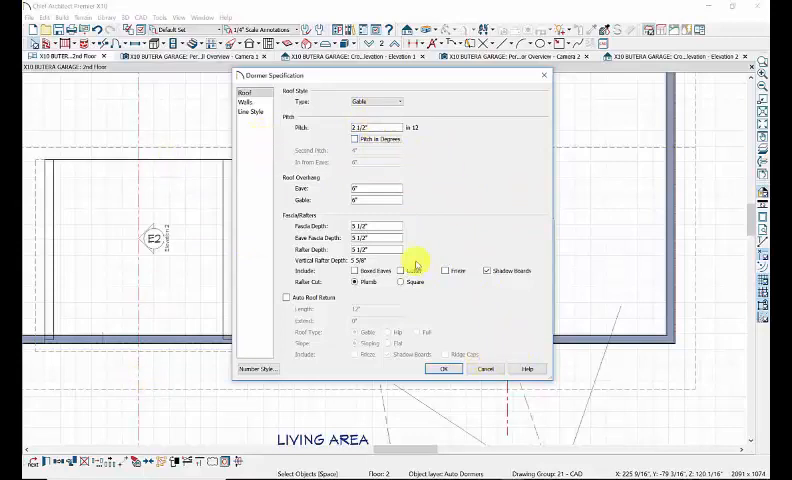
pyautogui.moveTo(444, 188)
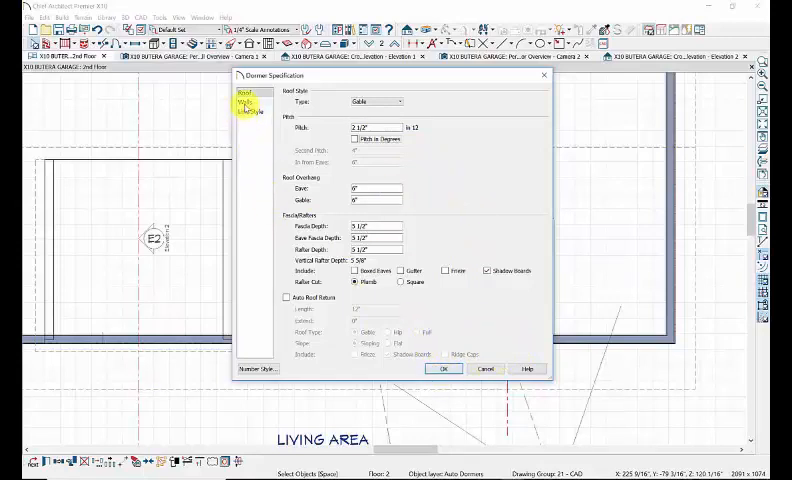
pyautogui.click(246, 100)
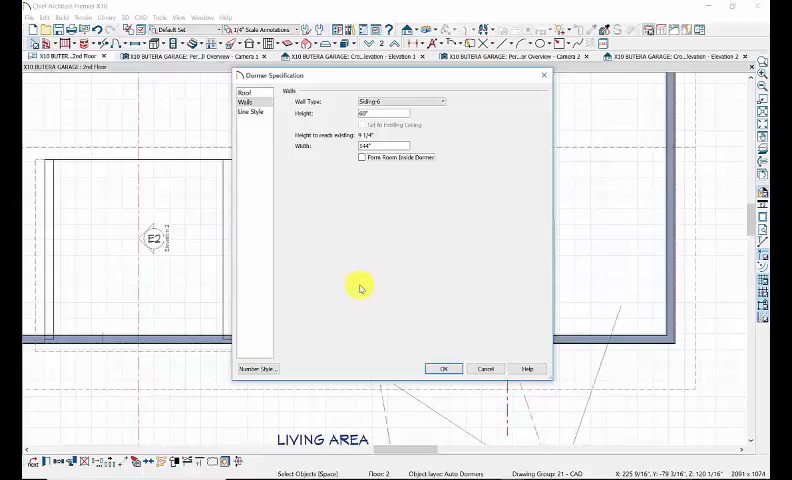
pyautogui.click(444, 368)
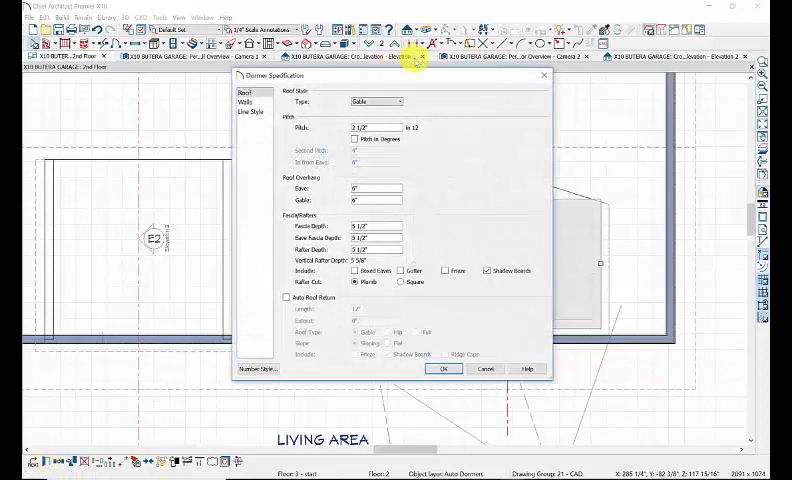
# Set the dormer's Roof Type to Shed and apply the change.
pyautogui.click(398, 100)
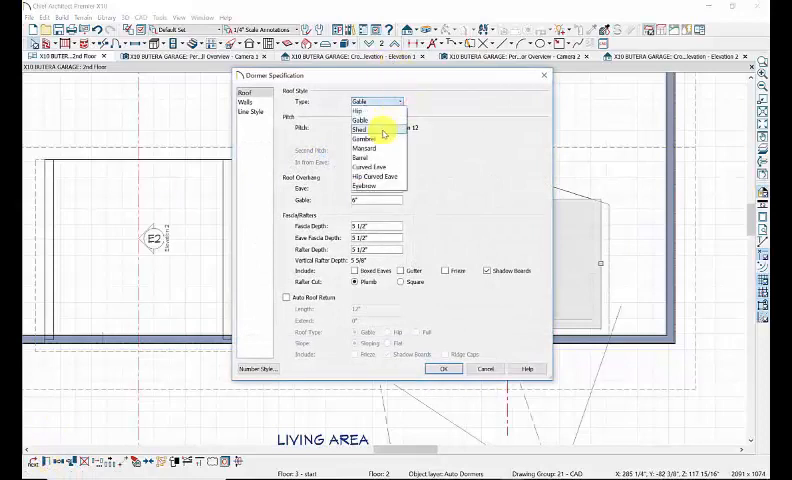
pyautogui.click(376, 130)
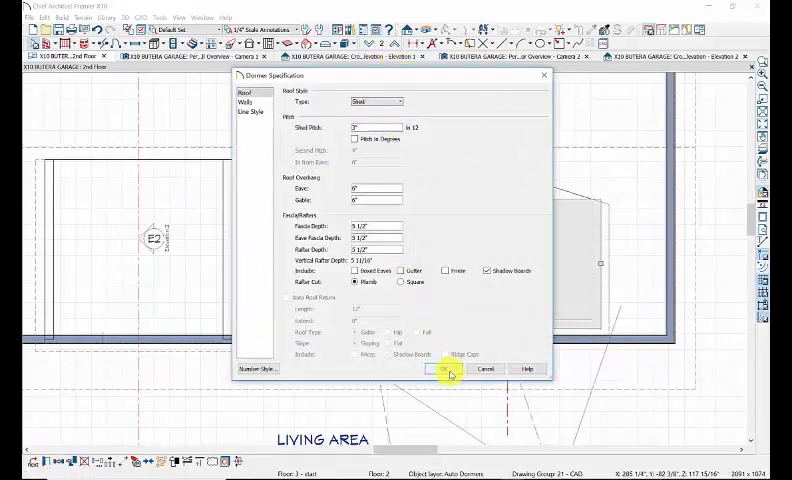
pyautogui.click(448, 368)
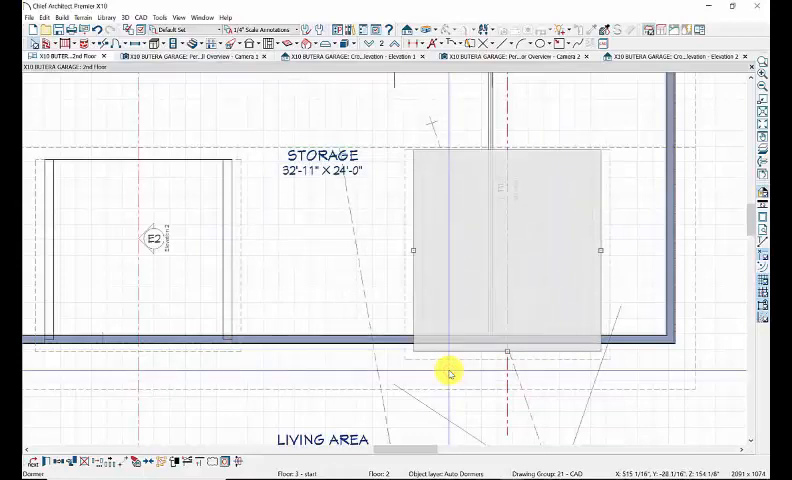
pyautogui.moveTo(452, 368)
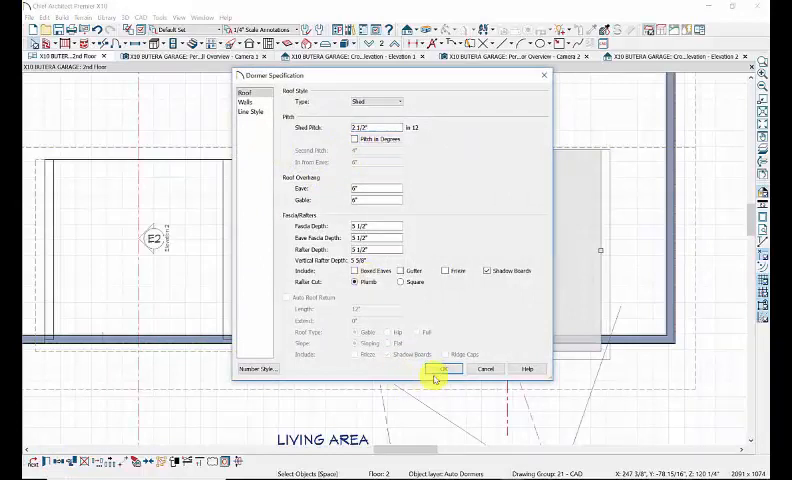
# Confirm the dormer settings and drag its edge handle to snap onto the wall line.
pyautogui.click(444, 368)
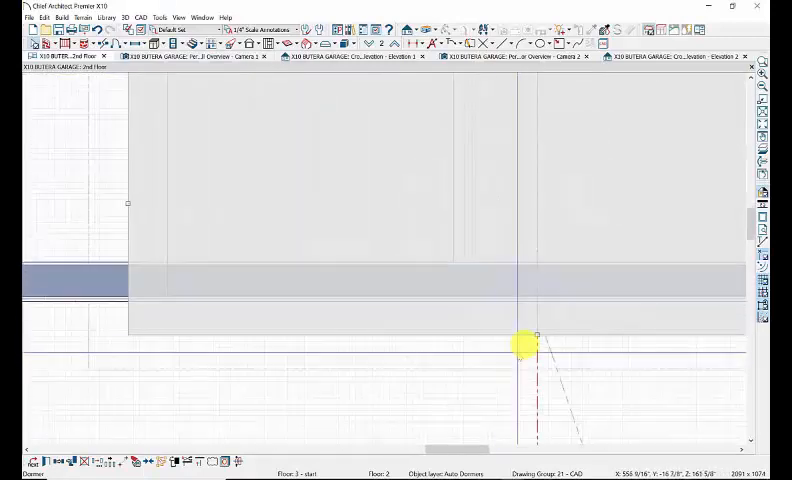
pyautogui.moveTo(524, 344); pyautogui.dragTo(536, 308)
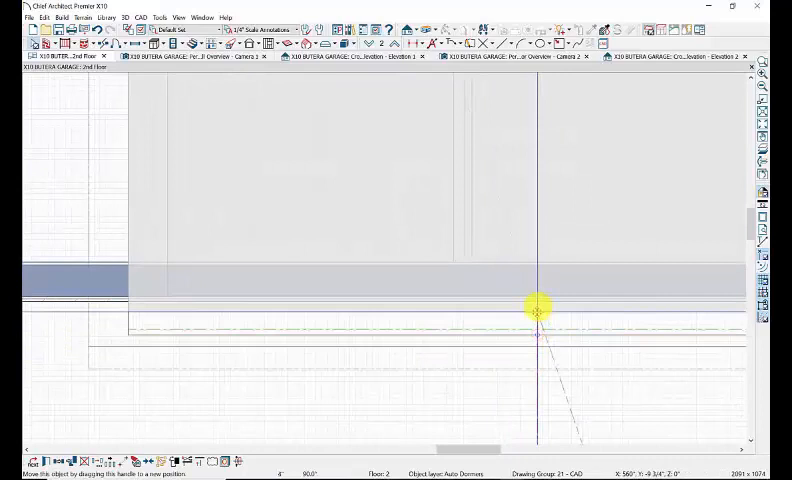
pyautogui.moveTo(536, 308); pyautogui.dragTo(536, 298)
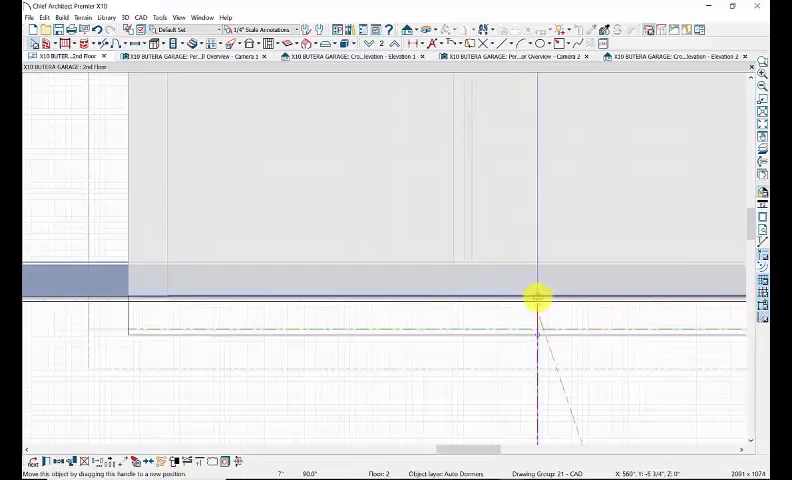
pyautogui.moveTo(536, 298); pyautogui.dragTo(508, 304)
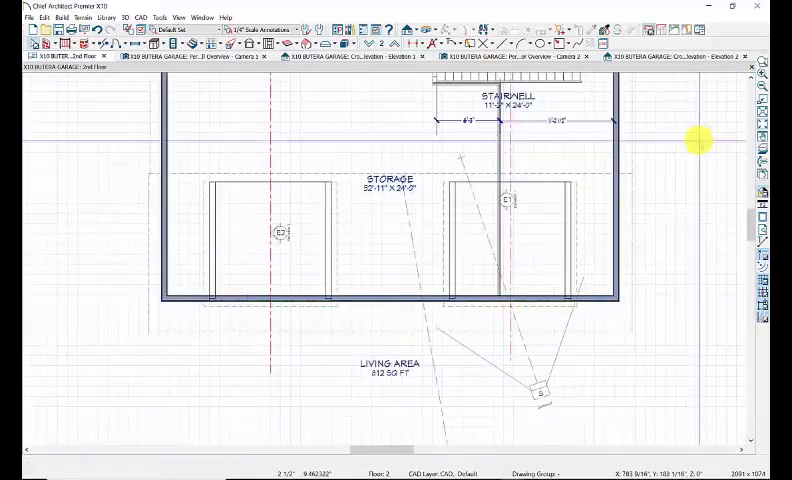
pyautogui.moveTo(324, 80)
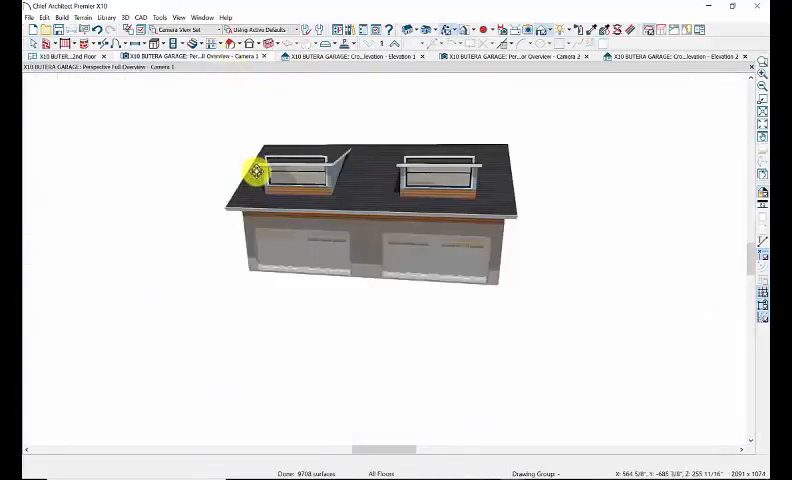
# Orbit the 3D view around the garage roof, select a dormer window, and return to the loft plan.
pyautogui.moveTo(258, 170); pyautogui.dragTo(618, 134)
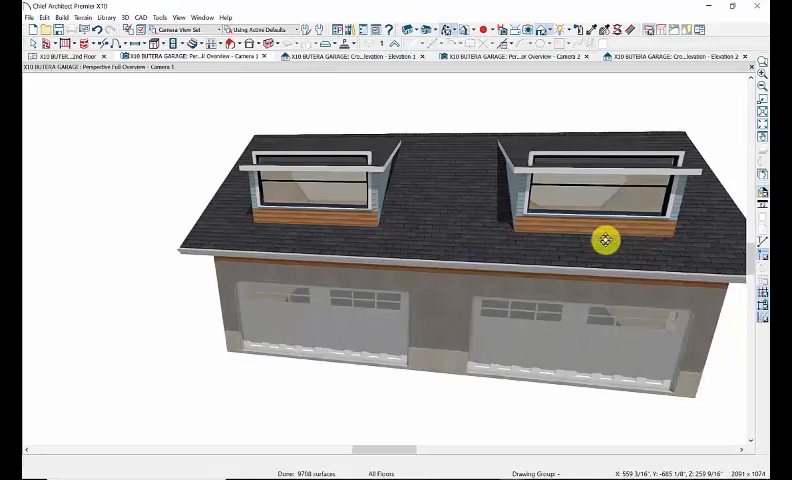
pyautogui.moveTo(522, 250)
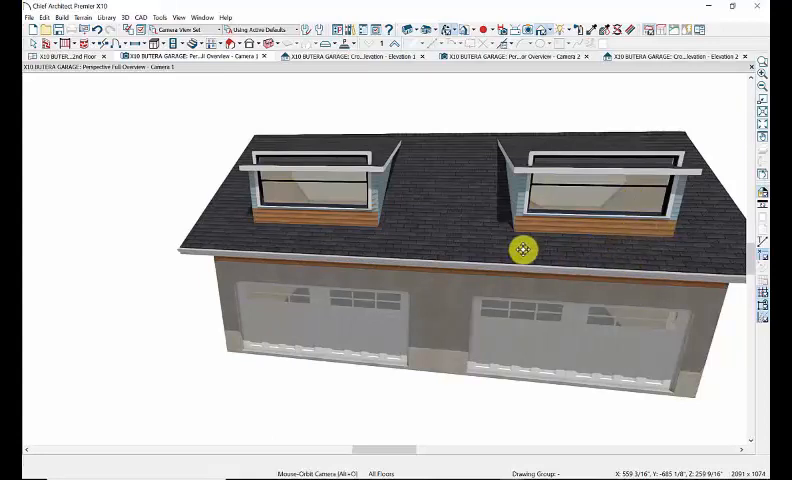
pyautogui.moveTo(636, 252)
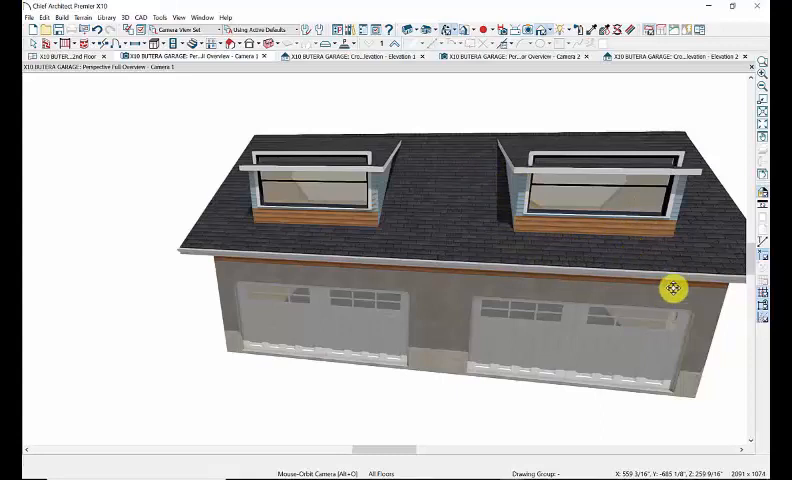
pyautogui.moveTo(482, 310)
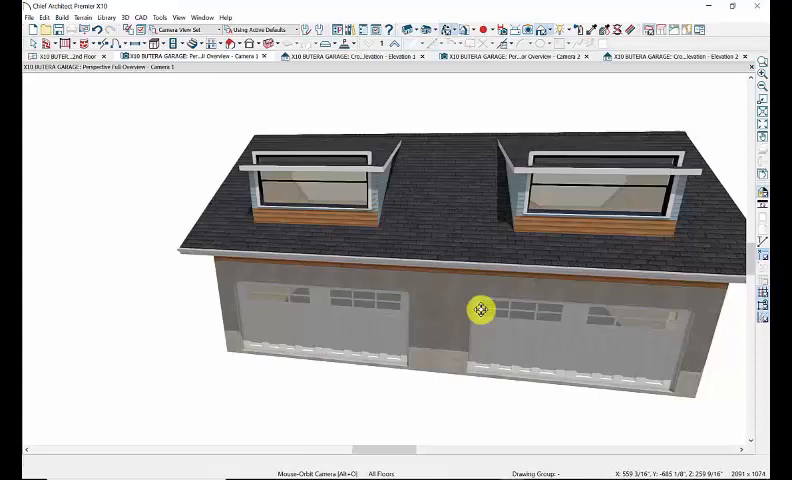
pyautogui.moveTo(128, 160)
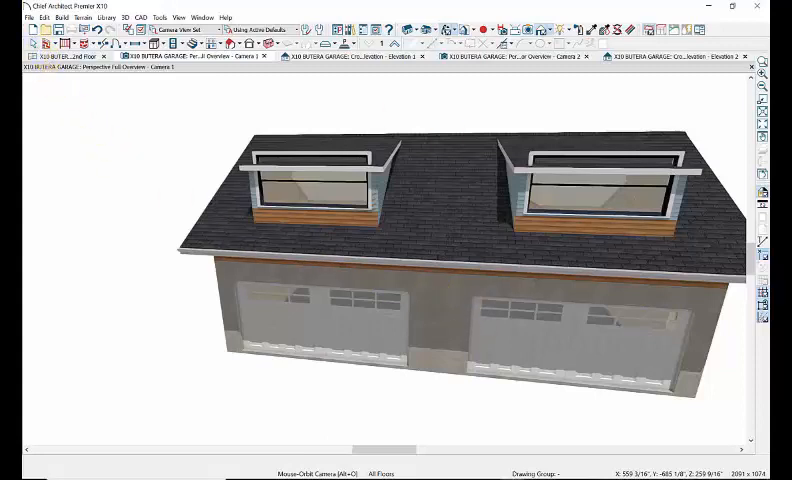
pyautogui.click(32, 40)
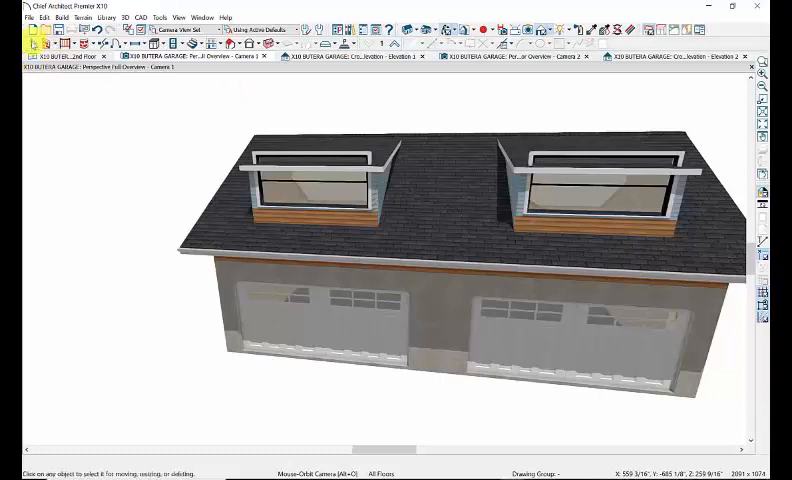
pyautogui.click(570, 198)
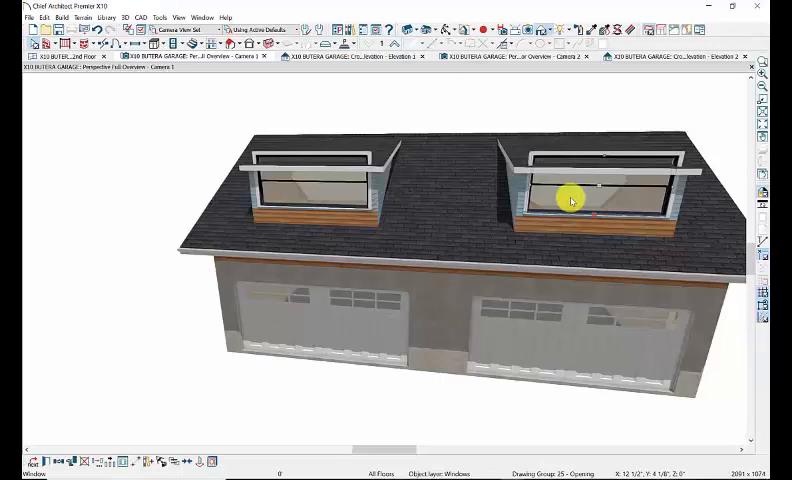
pyautogui.moveTo(568, 204)
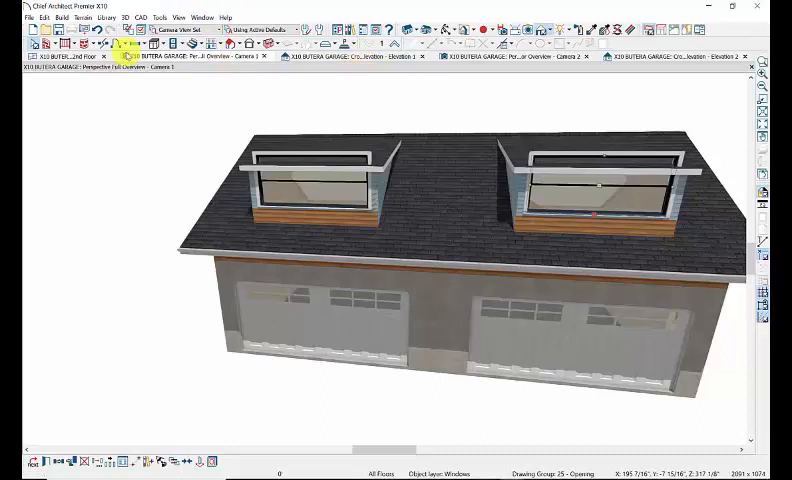
pyautogui.click(64, 56)
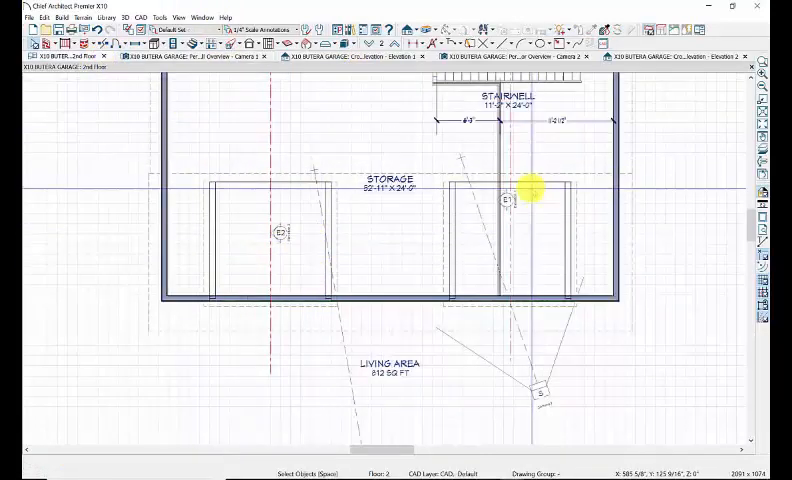
# Create a cross-section through the dormer, zoom in, and select the dormer window.
pyautogui.click(512, 198)
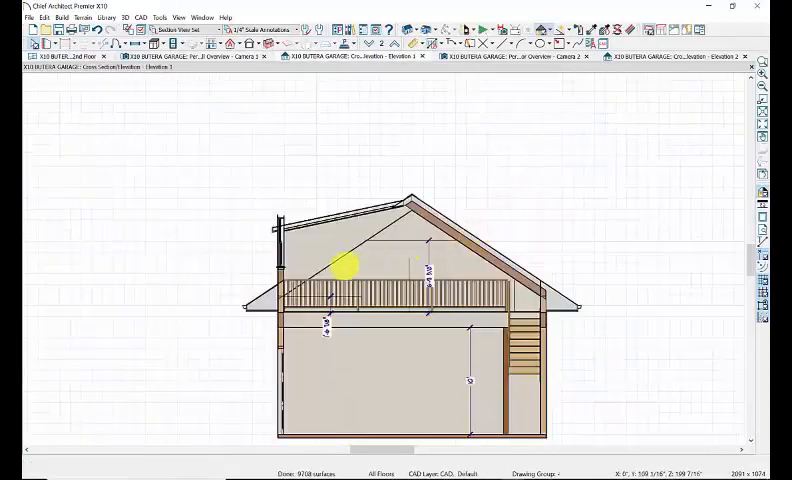
pyautogui.moveTo(132, 252)
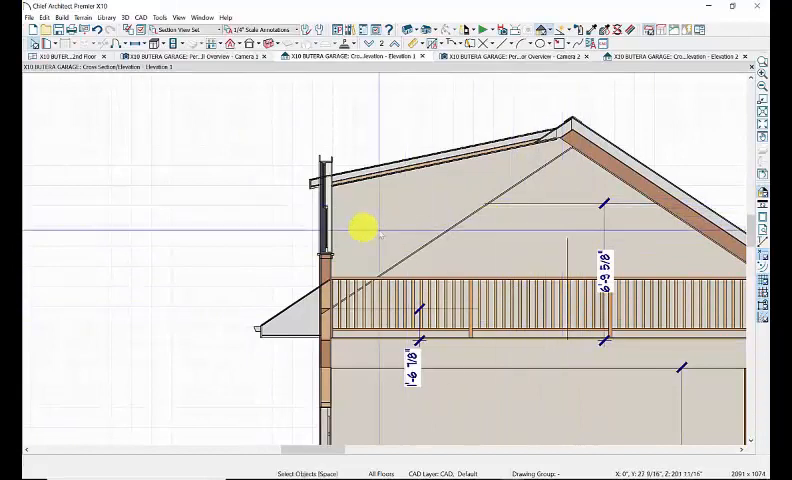
pyautogui.click(320, 224)
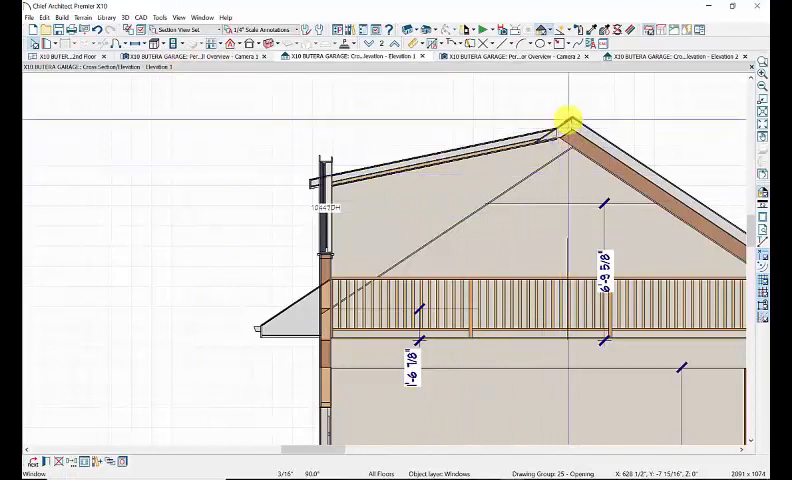
pyautogui.click(570, 128)
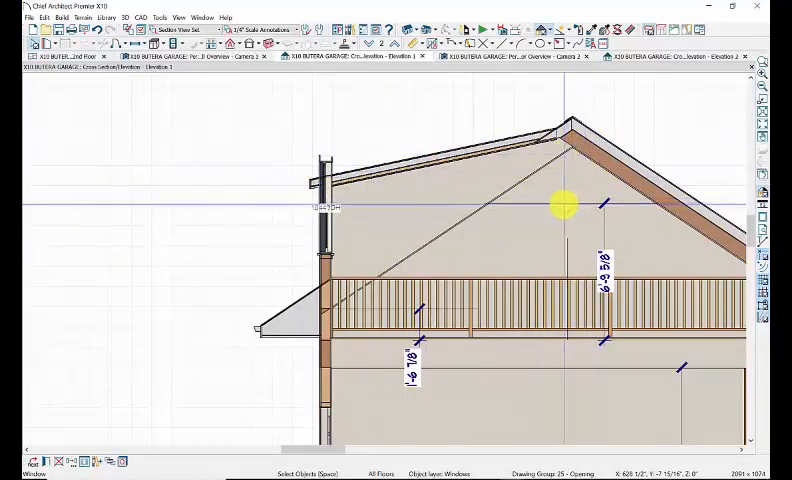
# Bring up the dormer window's specification and focus its Floor to Top and Floor to Bottom fields.
pyautogui.doubleClick(562, 204)
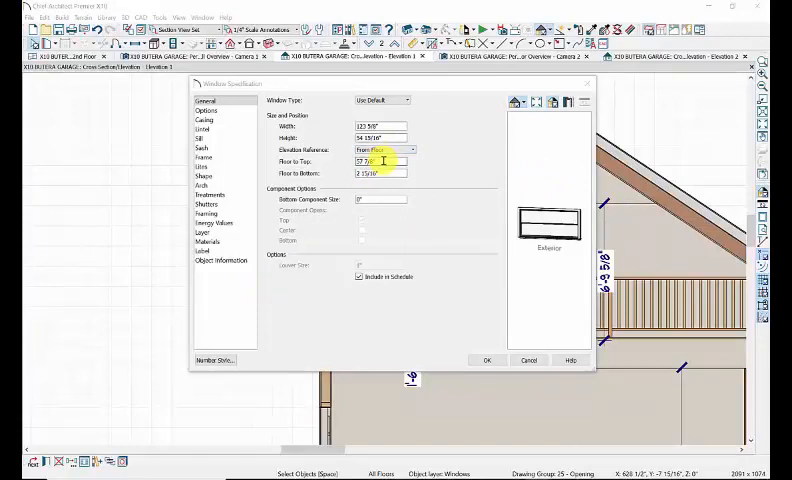
pyautogui.click(380, 172)
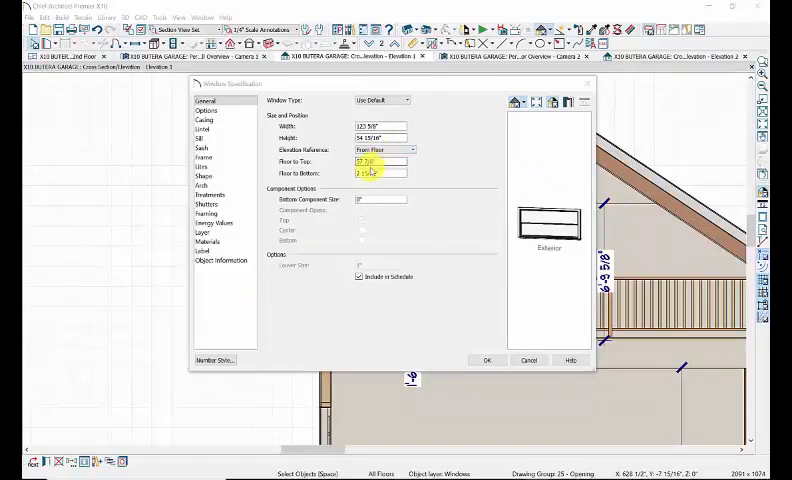
pyautogui.click(380, 172)
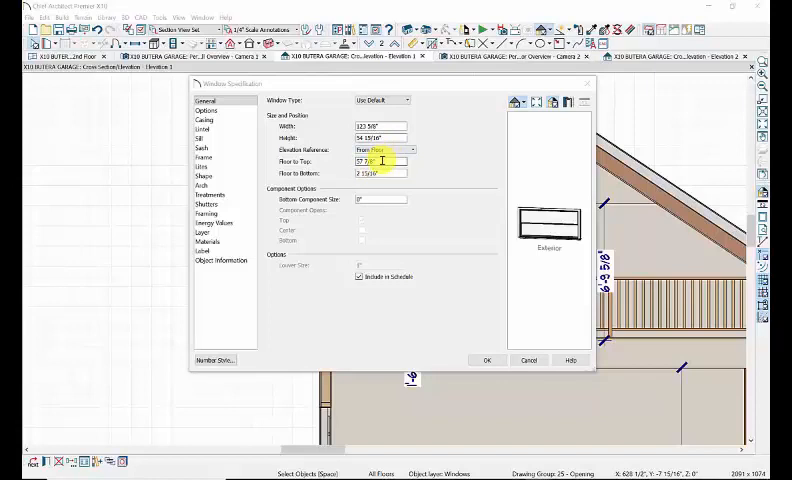
pyautogui.moveTo(390, 152)
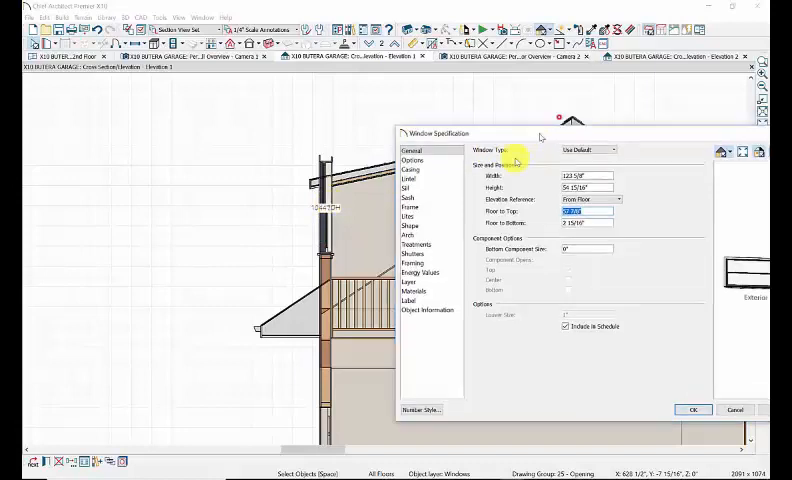
# Replace the triple casement window's height and floor-to-top/bottom values, then apply them.
pyautogui.moveTo(450, 132); pyautogui.dragTo(320, 276)
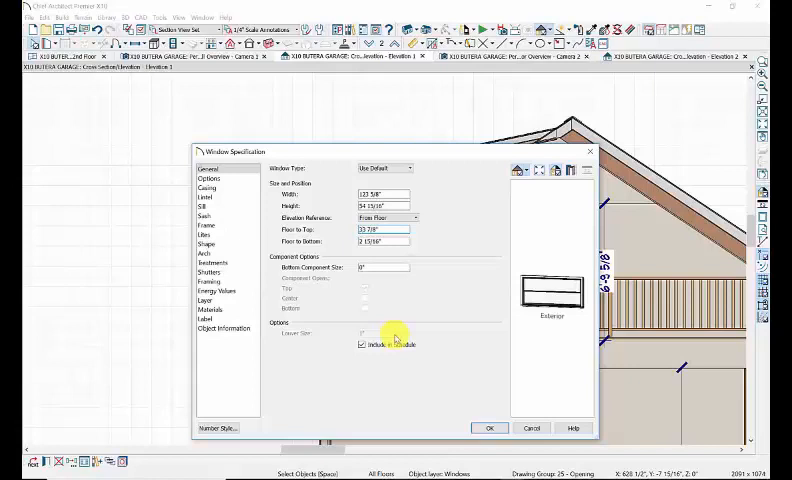
pyautogui.tripleClick(380, 240)
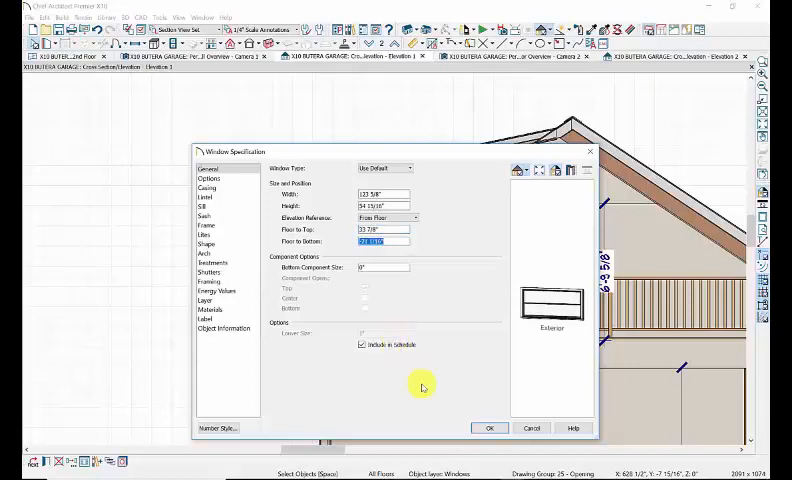
pyautogui.moveTo(496, 452)
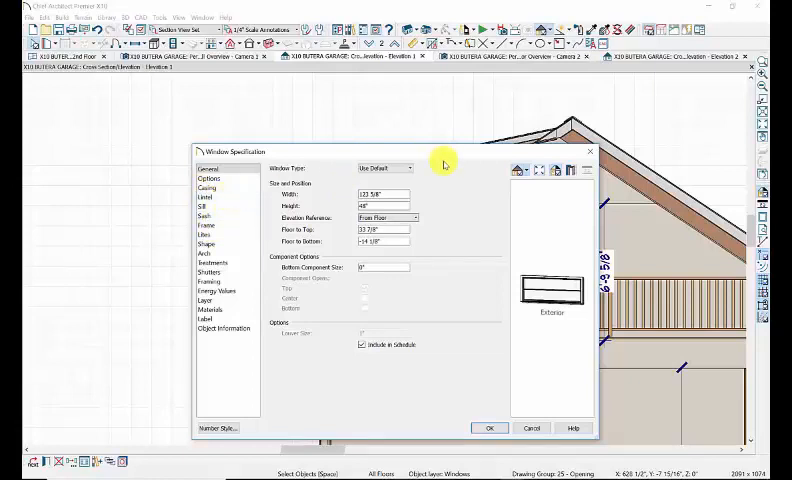
pyautogui.click(406, 168)
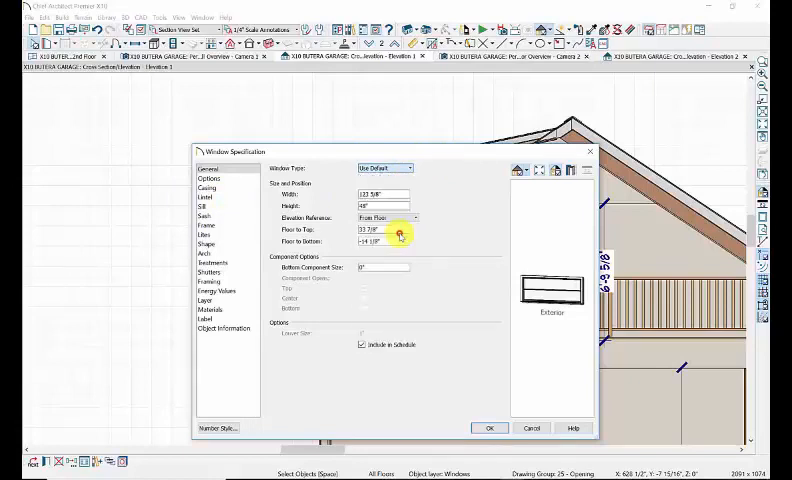
pyautogui.click(408, 168)
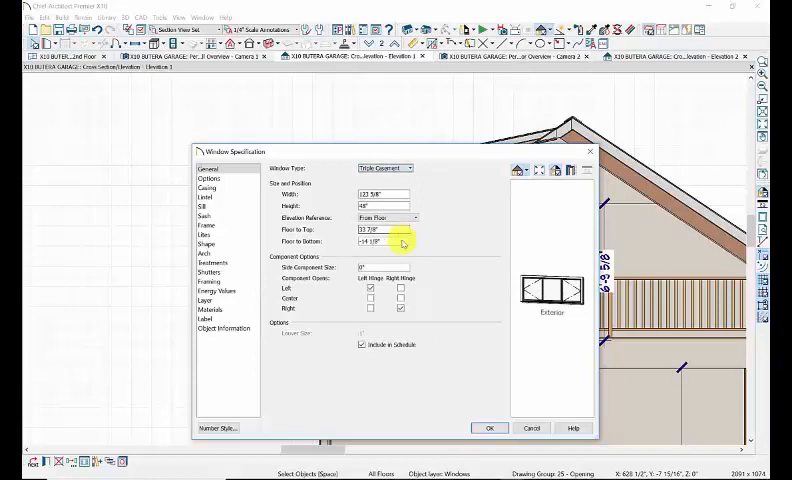
pyautogui.click(410, 168)
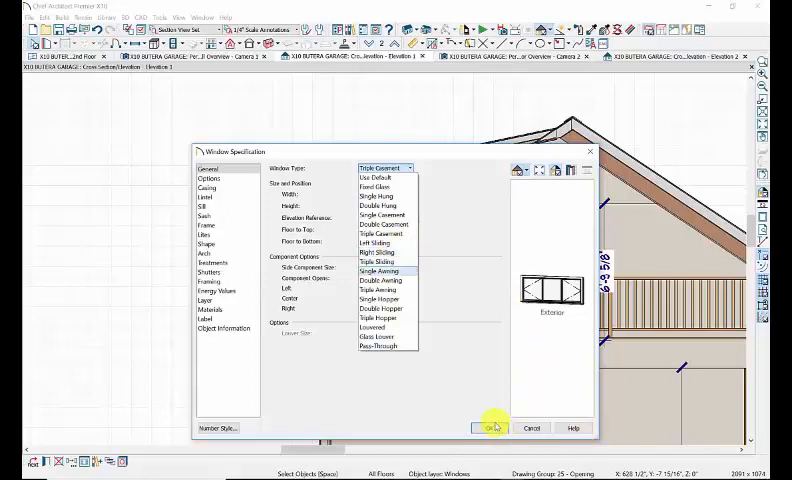
pyautogui.click(492, 428)
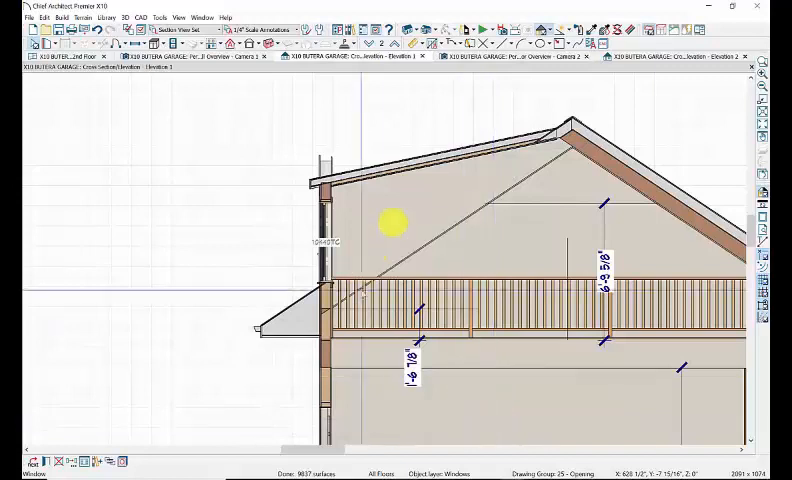
pyautogui.moveTo(504, 204)
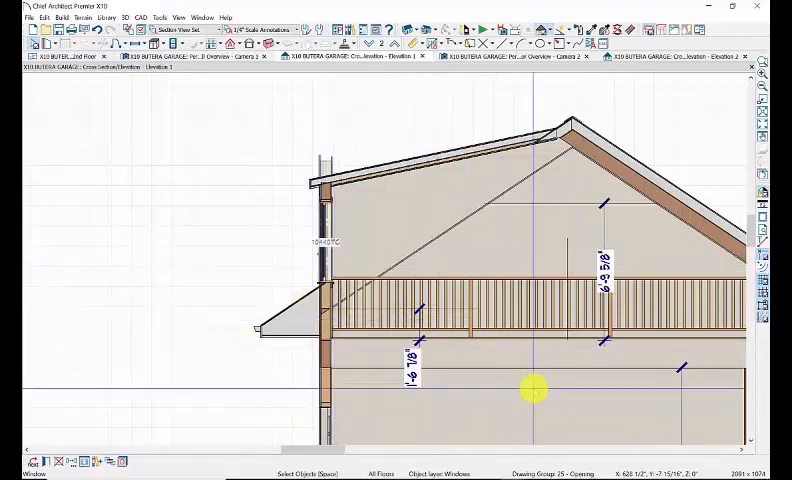
pyautogui.moveTo(600, 340)
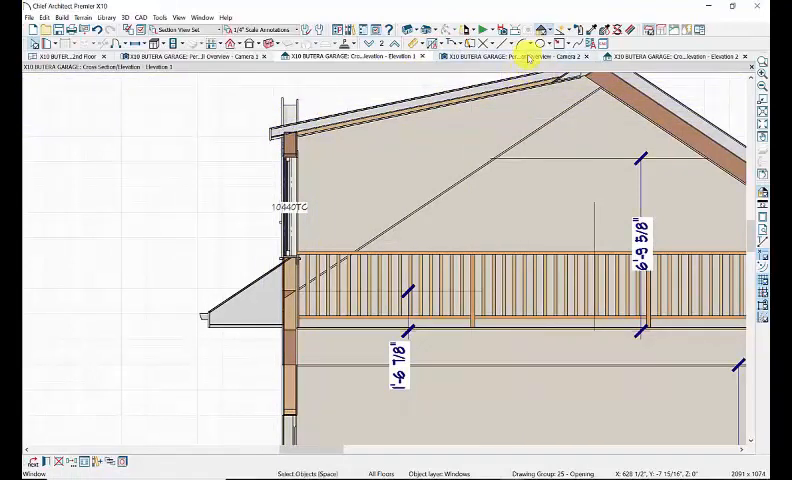
# Switch from the cross-section to the perspective overview of the garage.
pyautogui.click(196, 56)
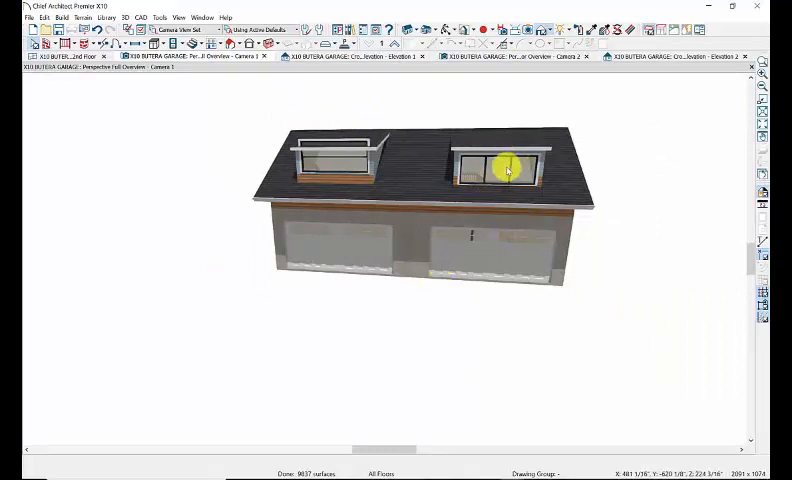
# Set the second dormer's window type to Triple Casement so both dormers match.
pyautogui.click(504, 170)
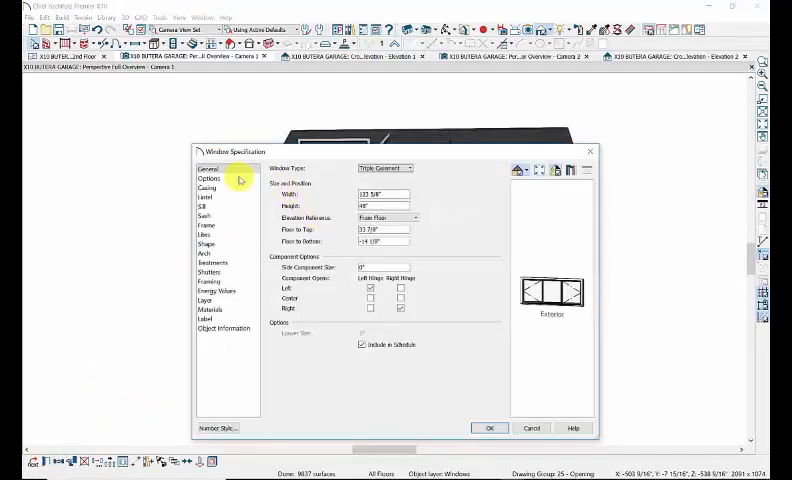
pyautogui.moveTo(216, 228)
pyautogui.write('36')
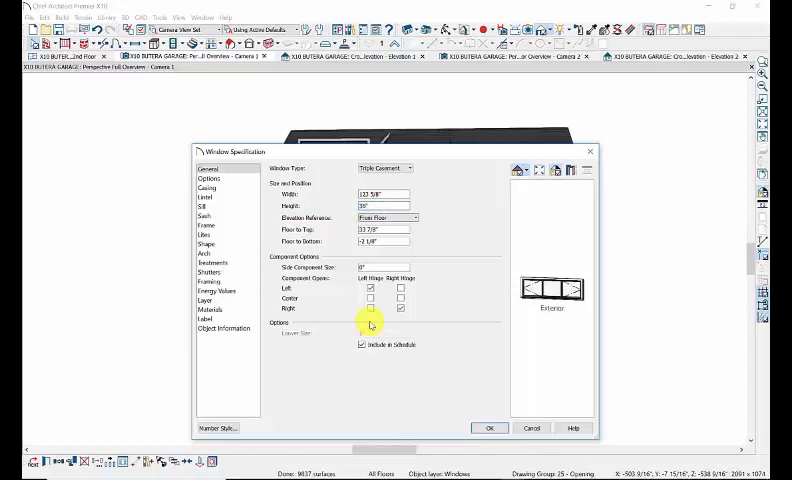
pyautogui.click(488, 428)
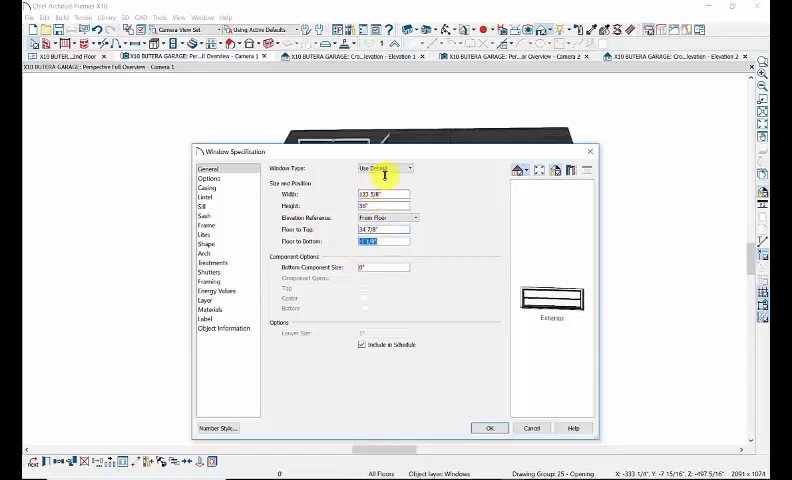
pyautogui.click(410, 168)
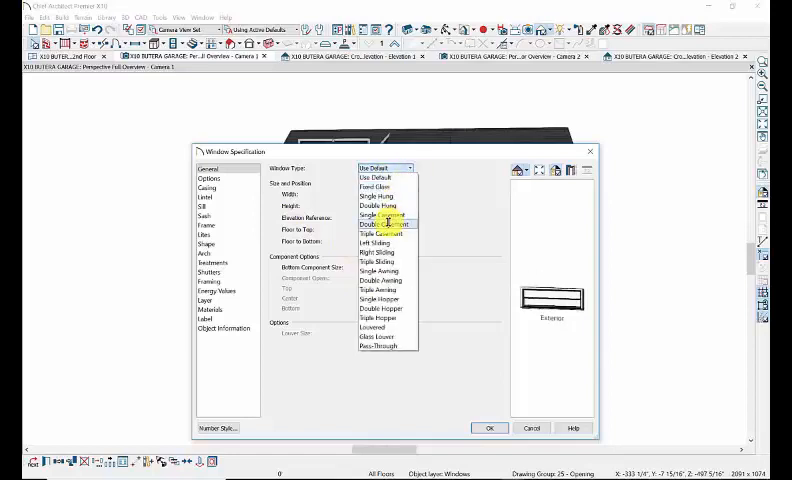
pyautogui.click(380, 232)
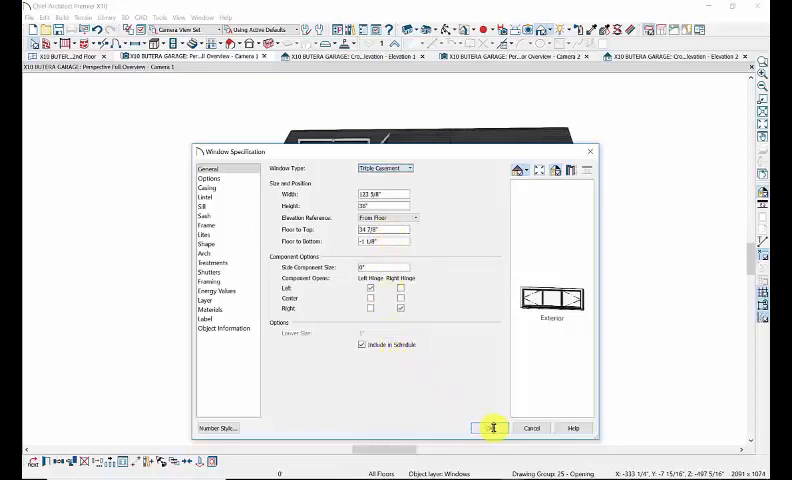
pyautogui.click(494, 428)
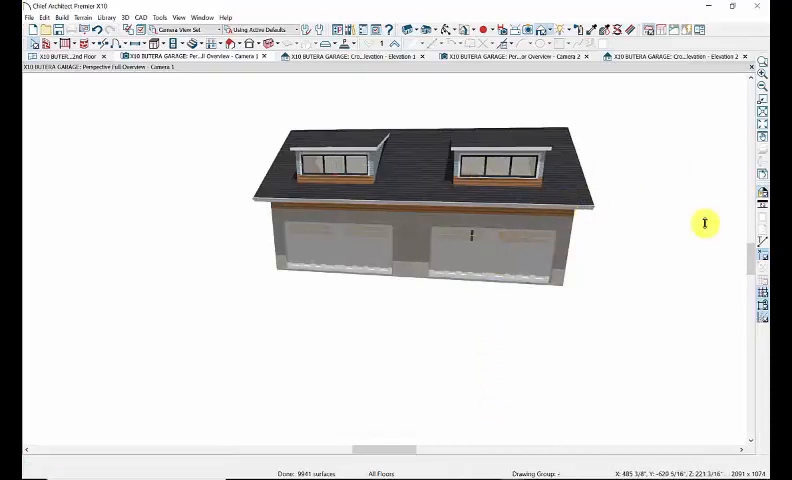
pyautogui.moveTo(520, 170)
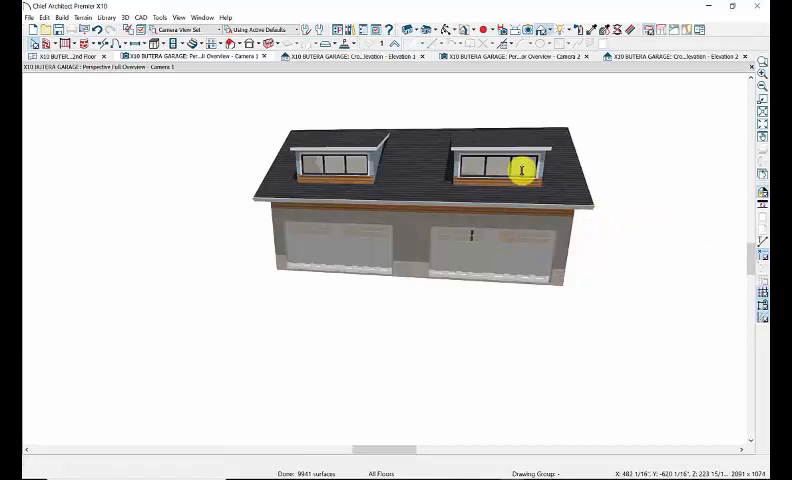
pyautogui.moveTo(432, 148)
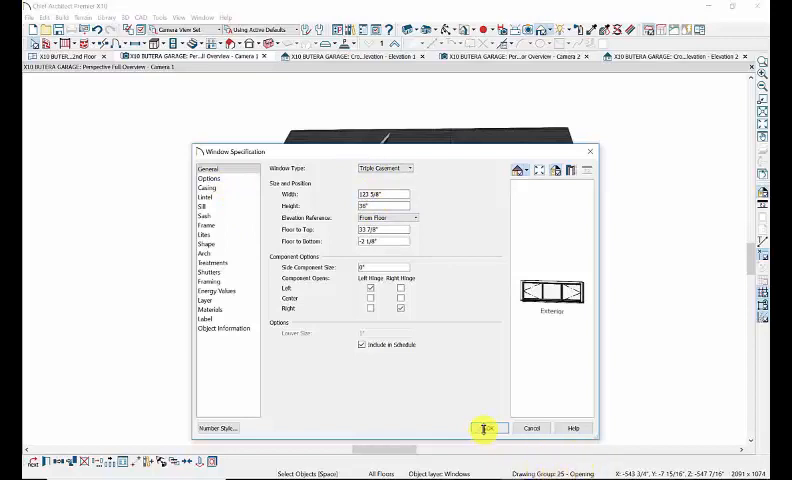
# Adjust the dormers' shed roof pitch and overhang in Dormer Specification and apply it.
pyautogui.click(484, 428)
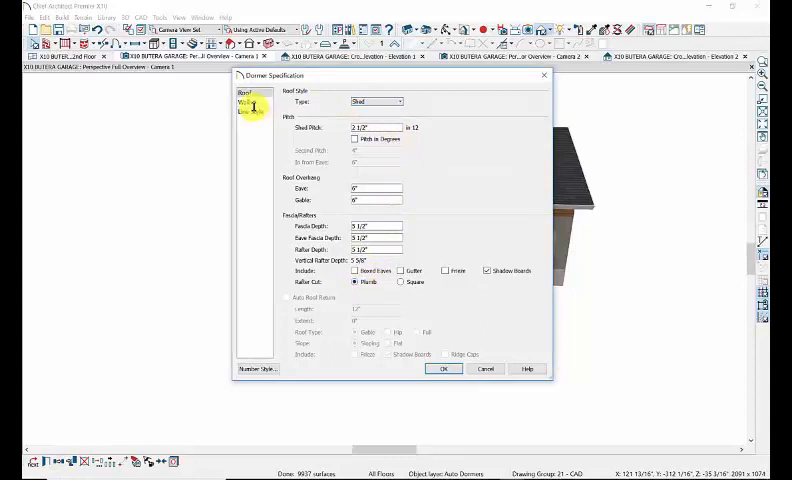
pyautogui.click(444, 368)
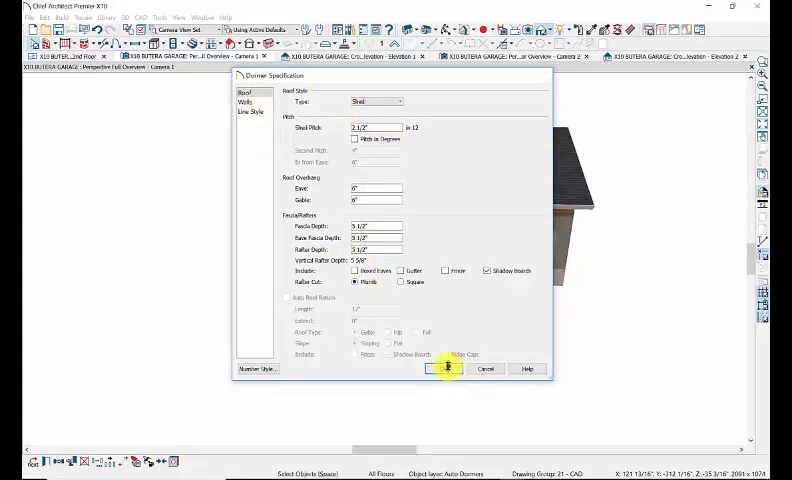
pyautogui.click(448, 368)
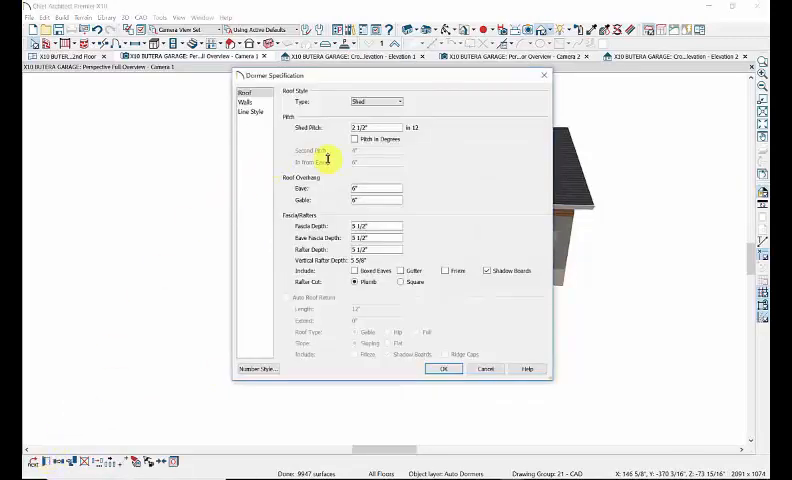
pyautogui.click(444, 368)
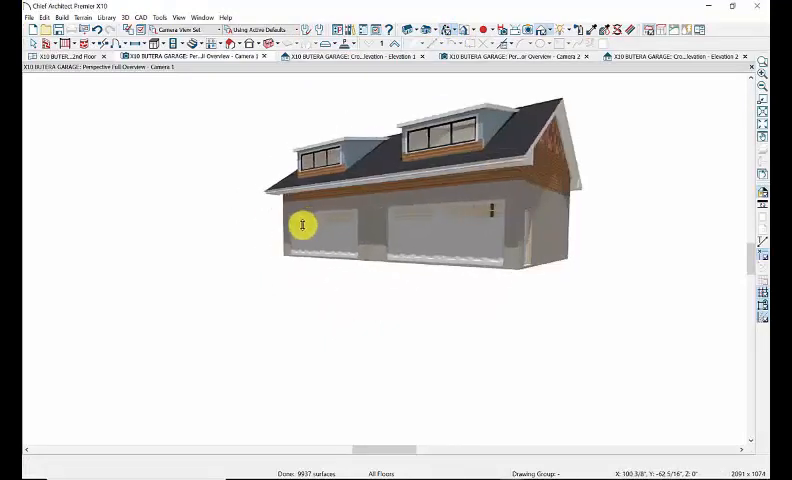
pyautogui.moveTo(304, 224); pyautogui.dragTo(322, 216)
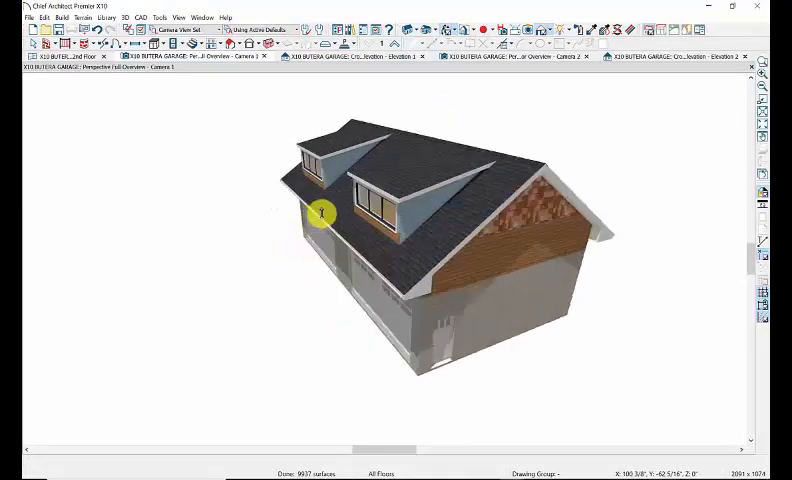
pyautogui.moveTo(322, 214); pyautogui.dragTo(536, 260)
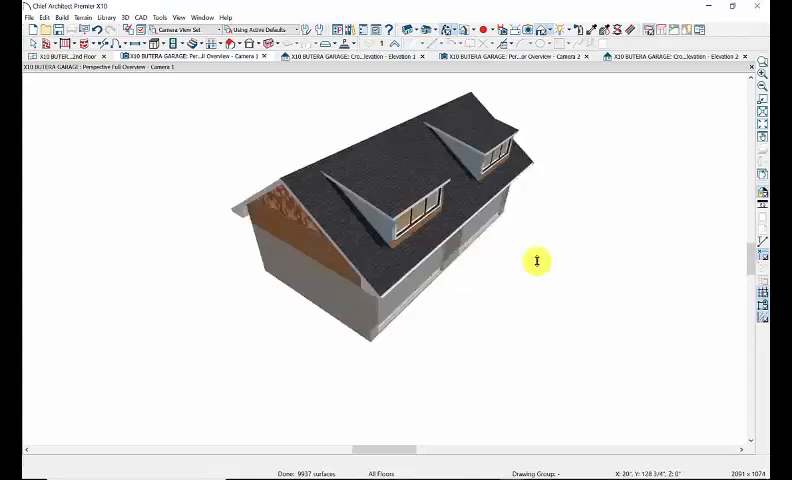
pyautogui.moveTo(536, 260); pyautogui.dragTo(412, 292)
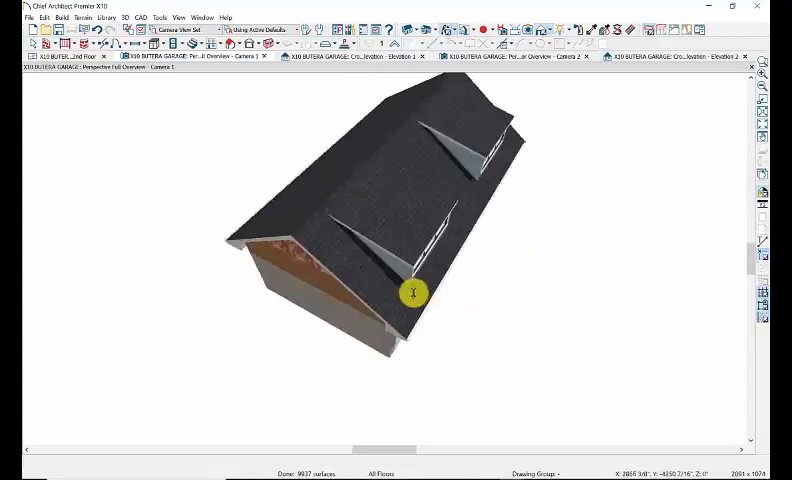
pyautogui.moveTo(414, 292); pyautogui.dragTo(360, 256)
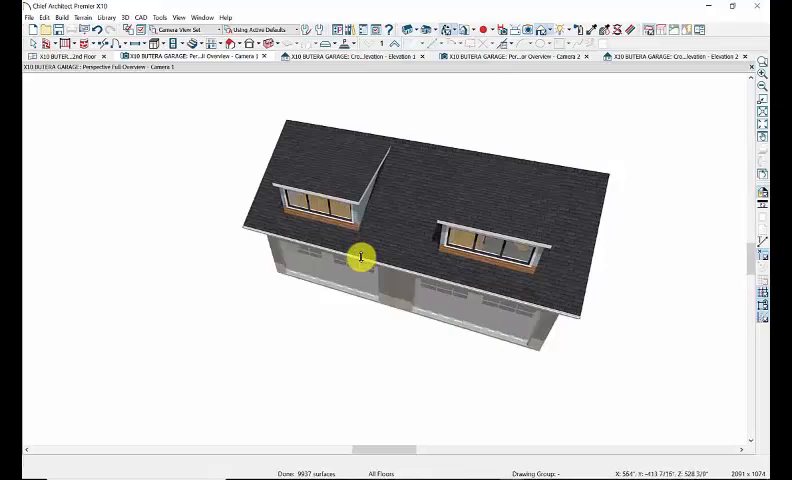
pyautogui.moveTo(360, 256); pyautogui.dragTo(624, 300)
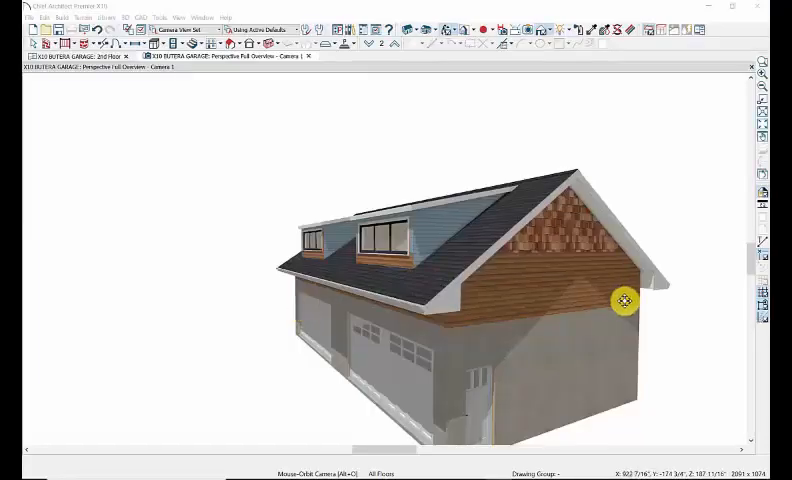
pyautogui.moveTo(624, 300); pyautogui.dragTo(500, 196)
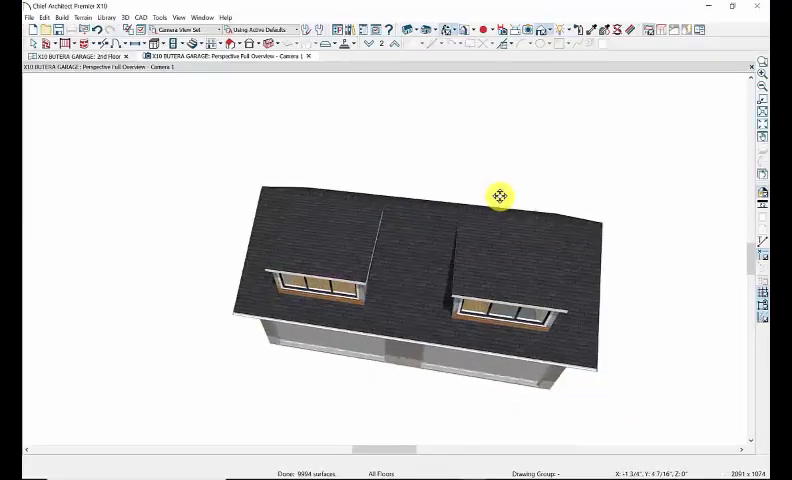
pyautogui.moveTo(500, 196); pyautogui.dragTo(416, 184)
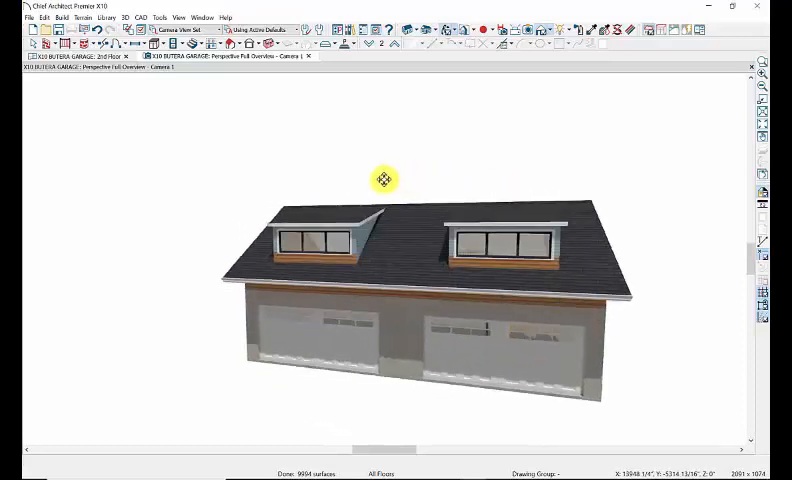
pyautogui.moveTo(384, 180); pyautogui.dragTo(412, 194)
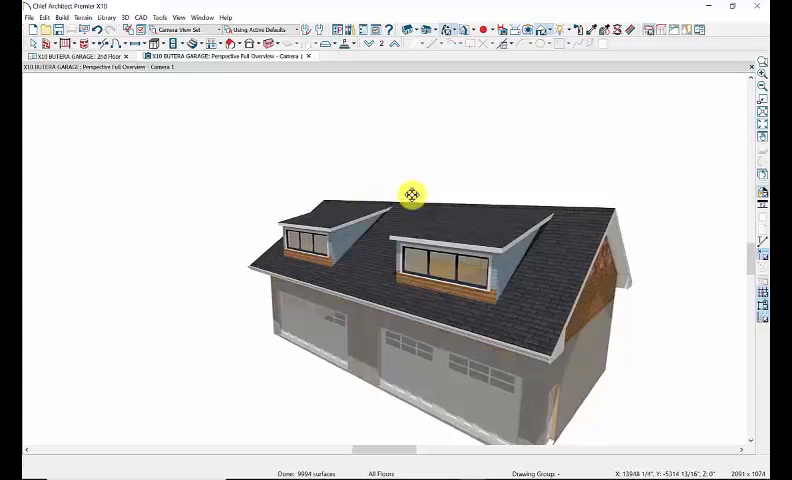
pyautogui.moveTo(412, 196); pyautogui.dragTo(434, 220)
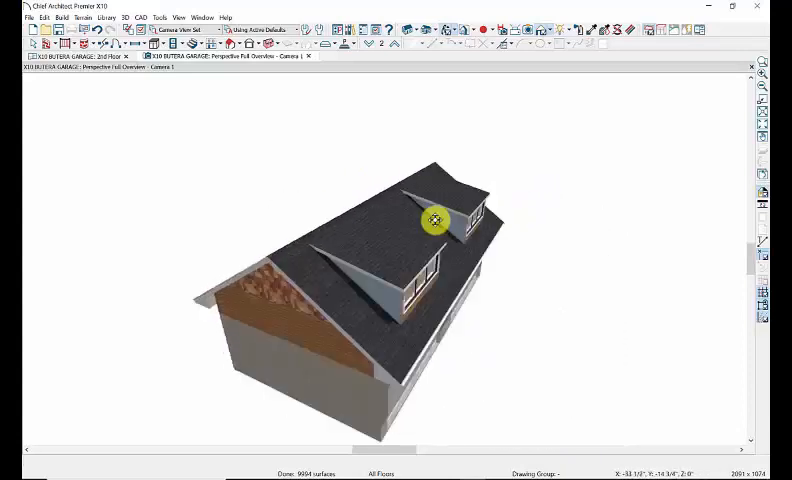
pyautogui.moveTo(434, 220); pyautogui.dragTo(460, 178)
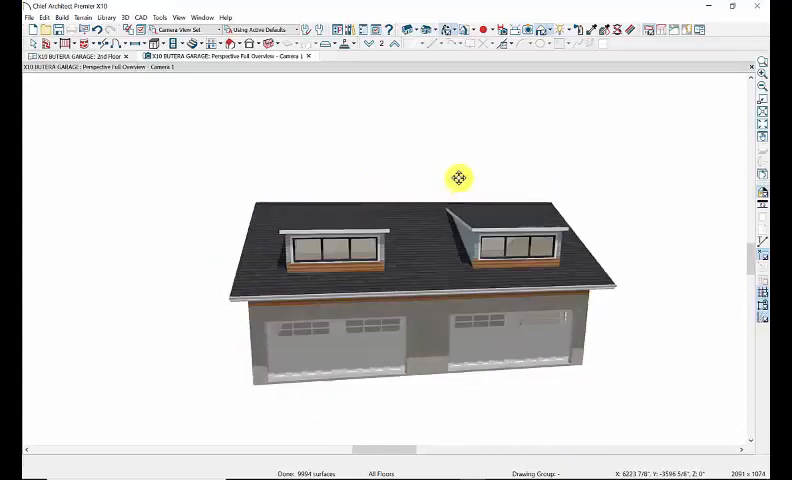
pyautogui.moveTo(458, 178); pyautogui.dragTo(312, 248)
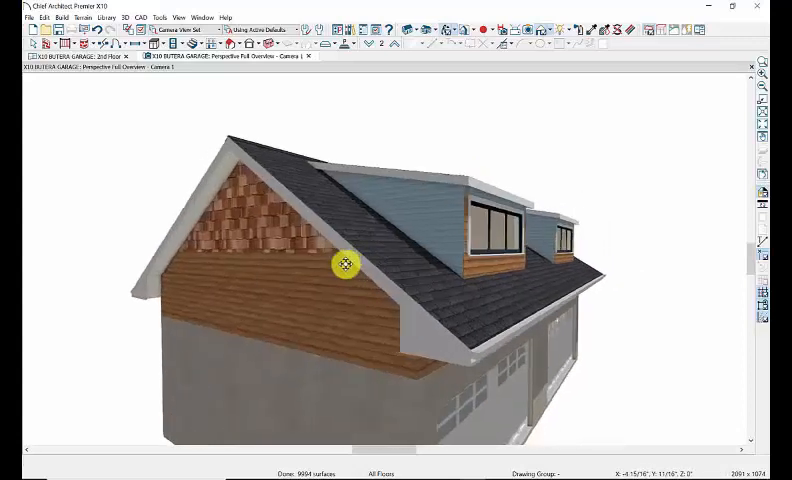
pyautogui.click(584, 28)
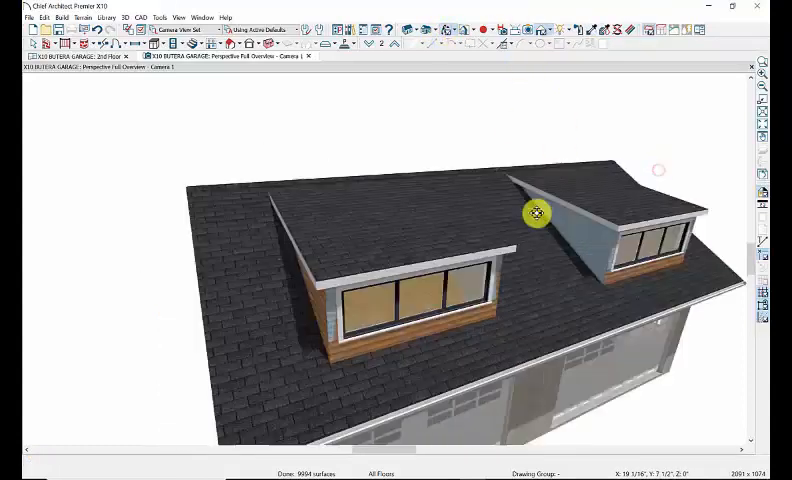
pyautogui.moveTo(536, 212); pyautogui.dragTo(572, 164)
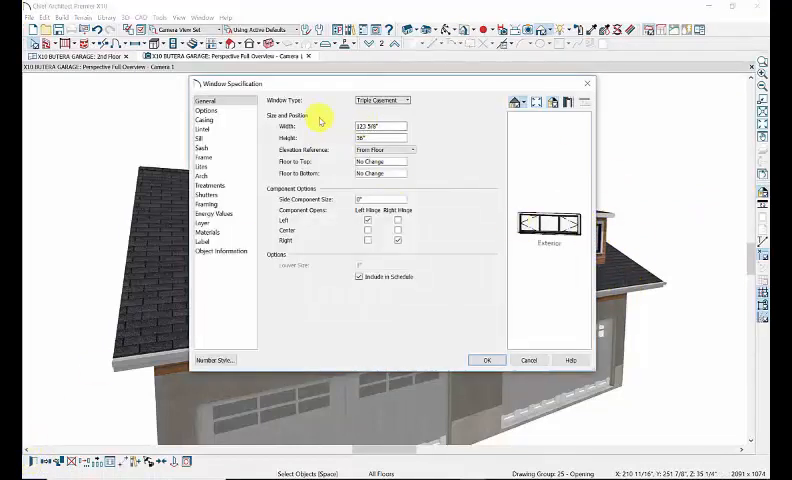
pyautogui.moveTo(210, 216)
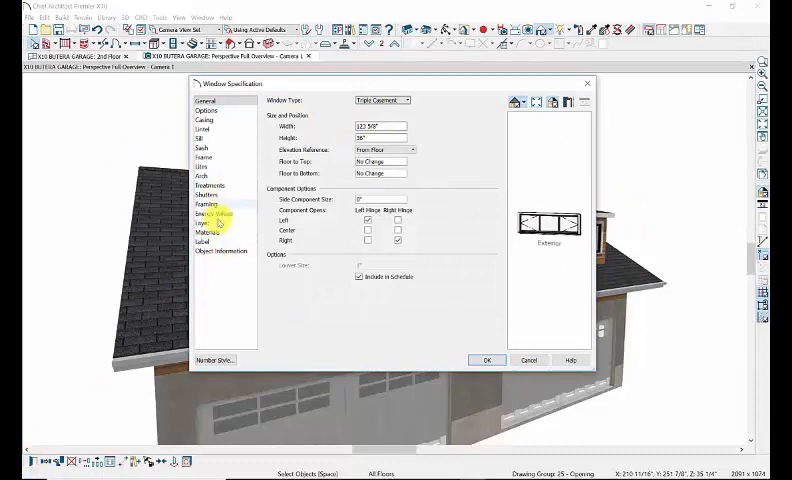
# Set the window's Sash (Exterior) material to White/Neutral > Color - Bone and apply it.
pyautogui.click(208, 232)
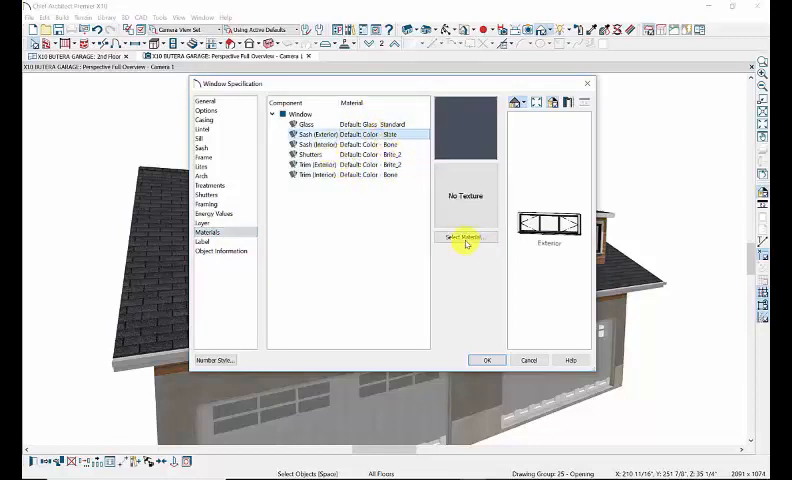
pyautogui.click(462, 236)
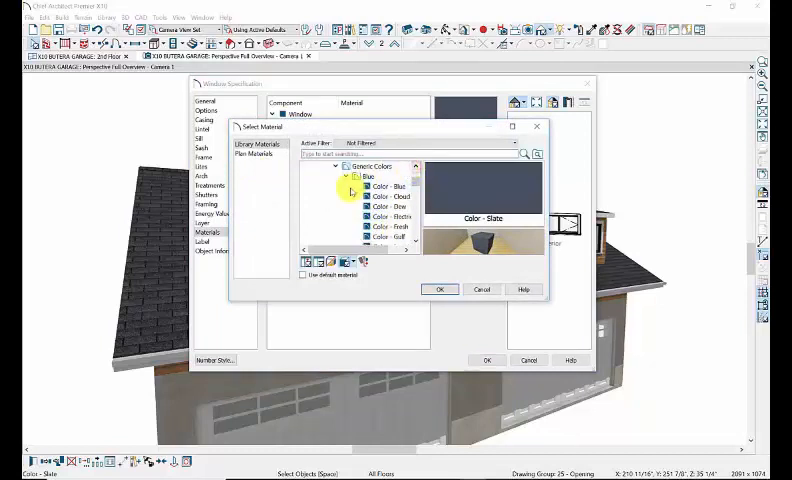
pyautogui.click(346, 176)
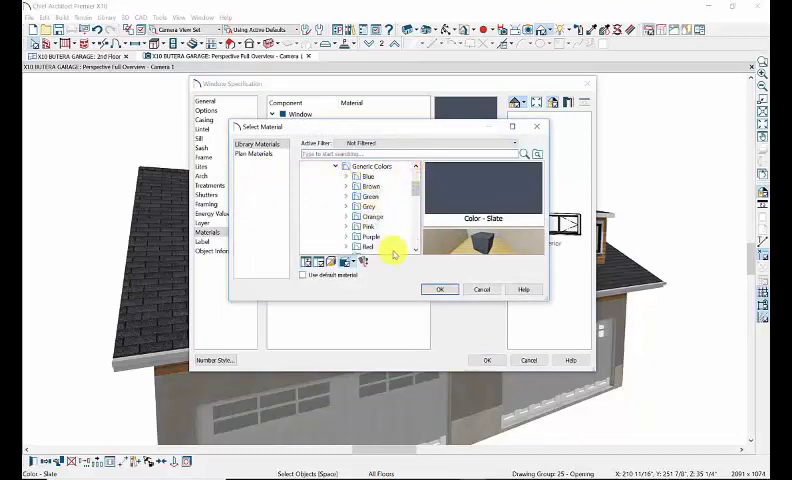
pyautogui.scroll(-3)
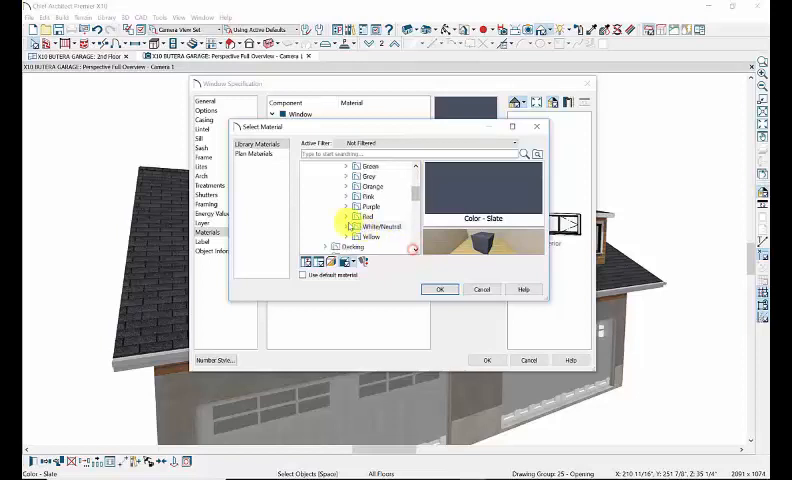
pyautogui.click(348, 226)
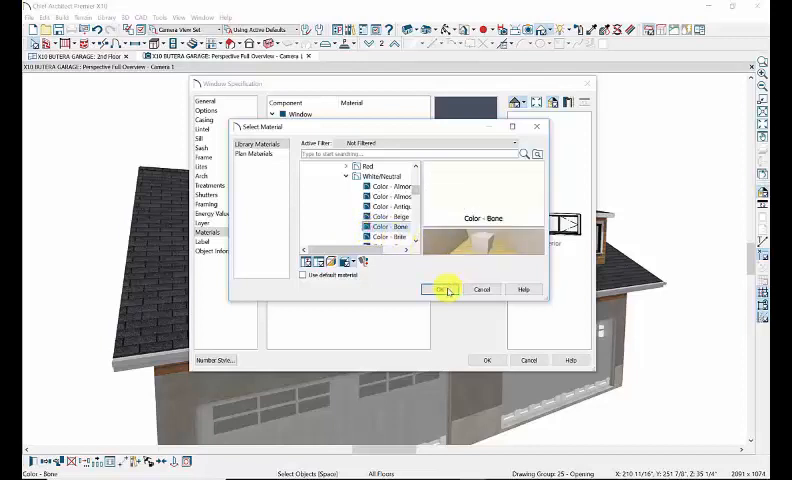
pyautogui.click(440, 290)
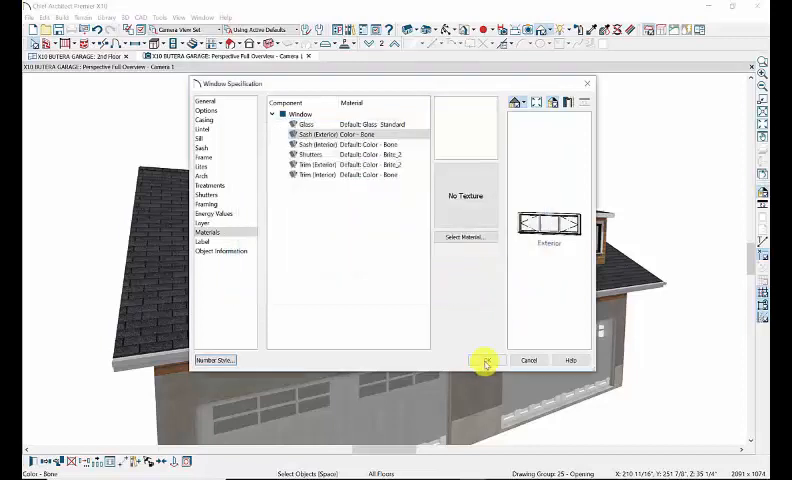
pyautogui.click(484, 360)
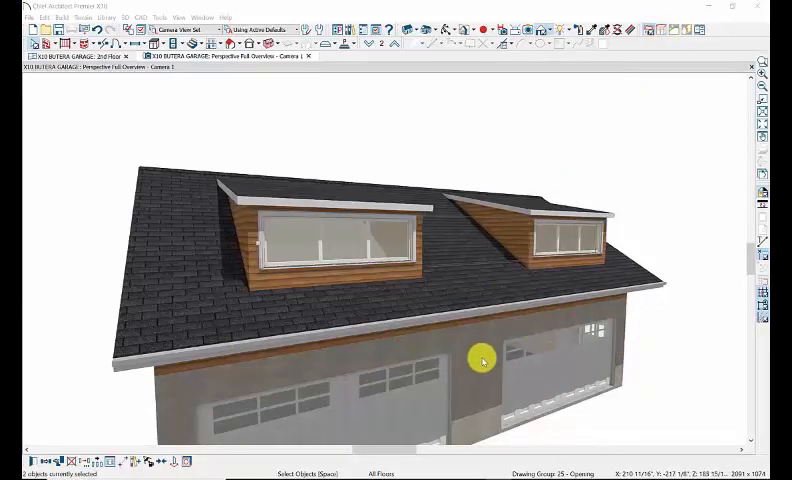
pyautogui.moveTo(476, 404)
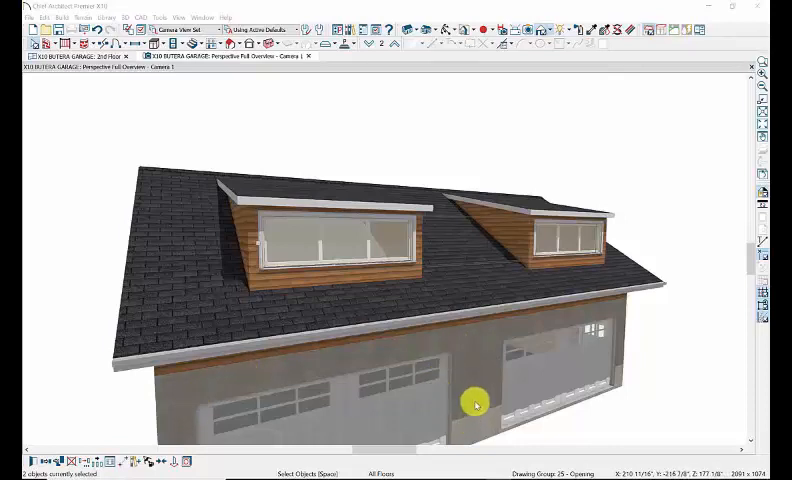
pyautogui.moveTo(452, 398)
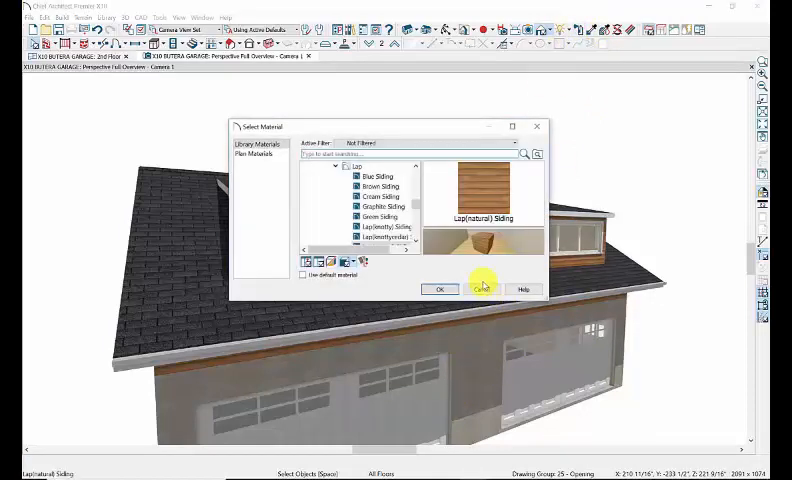
# Select the garage's exterior wall and choose a new material for its Exterior Wall Surface.
pyautogui.click(438, 288)
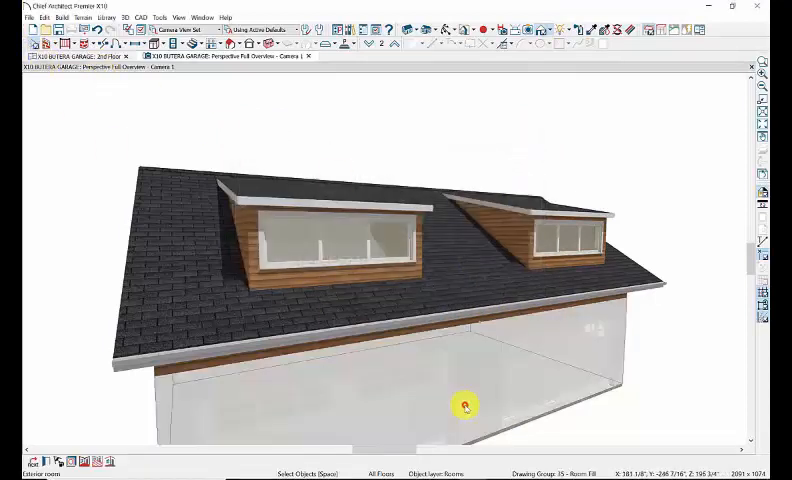
pyautogui.click(464, 404)
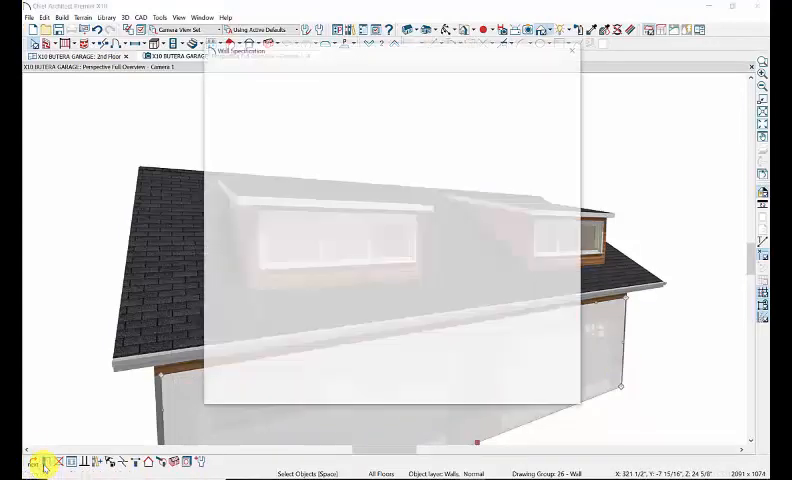
pyautogui.click(220, 168)
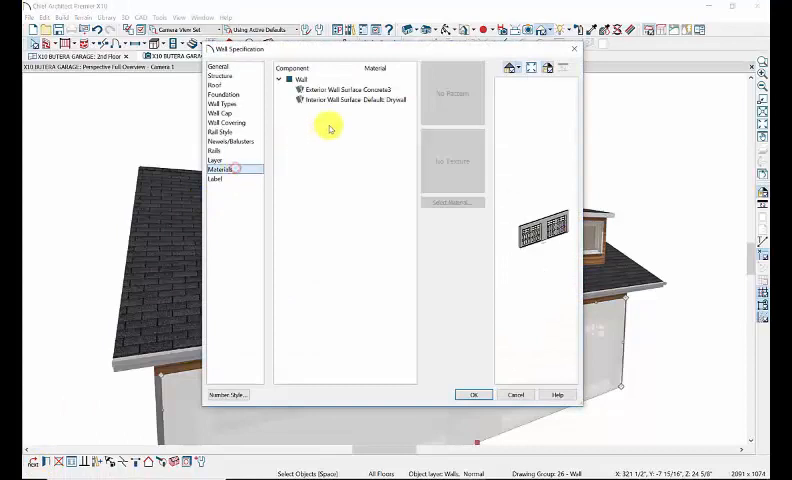
pyautogui.click(344, 88)
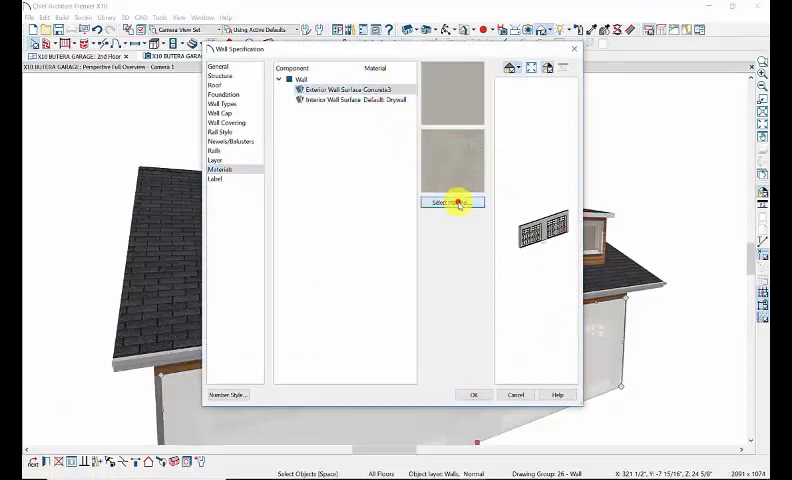
pyautogui.click(452, 202)
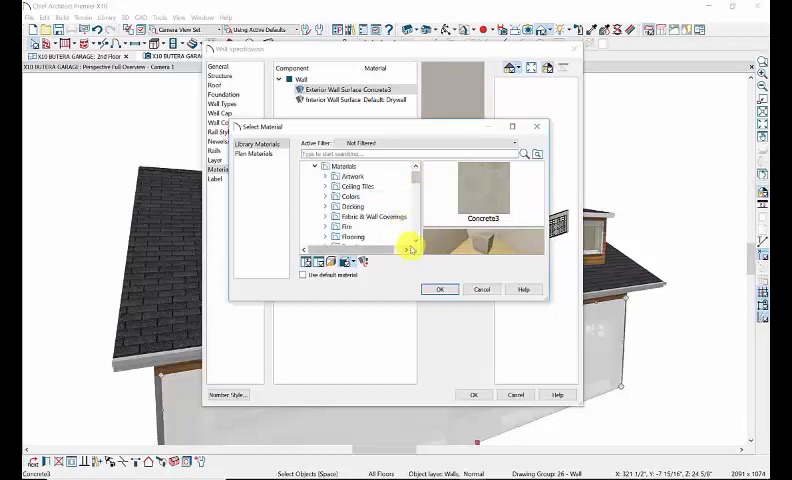
# Assign Stucco > Sand Finish - Beige to the exterior wall surface and apply it.
pyautogui.scroll(-3)
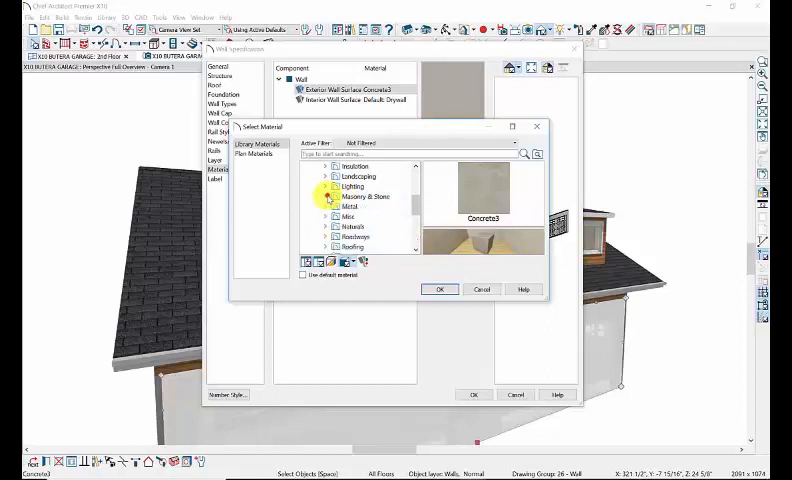
pyautogui.scroll(-3)
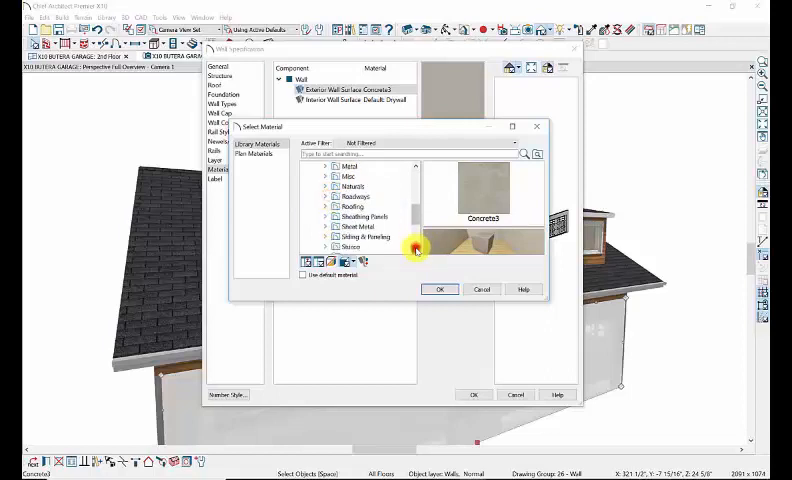
pyautogui.scroll(-3)
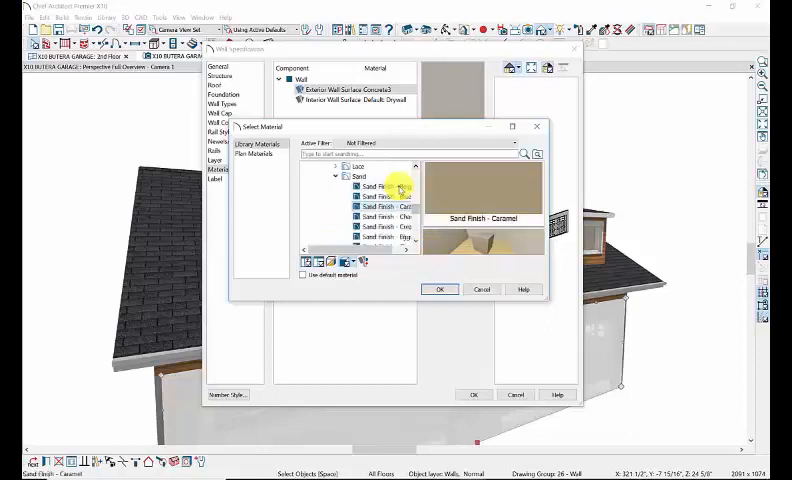
pyautogui.click(378, 188)
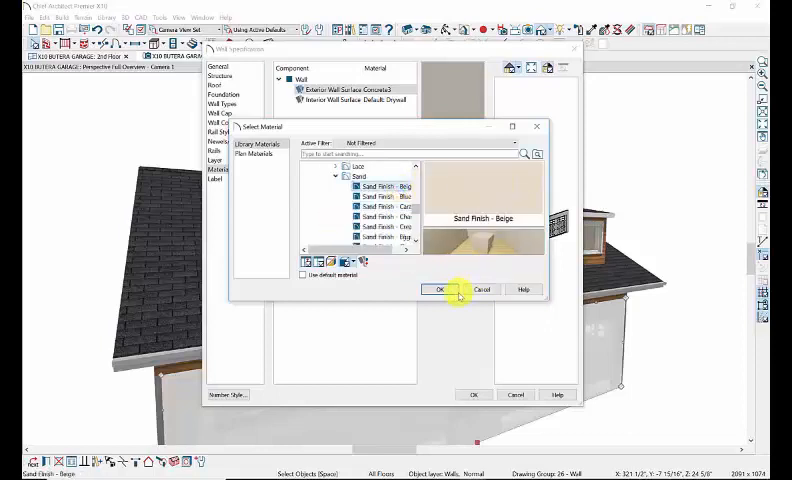
pyautogui.click(430, 288)
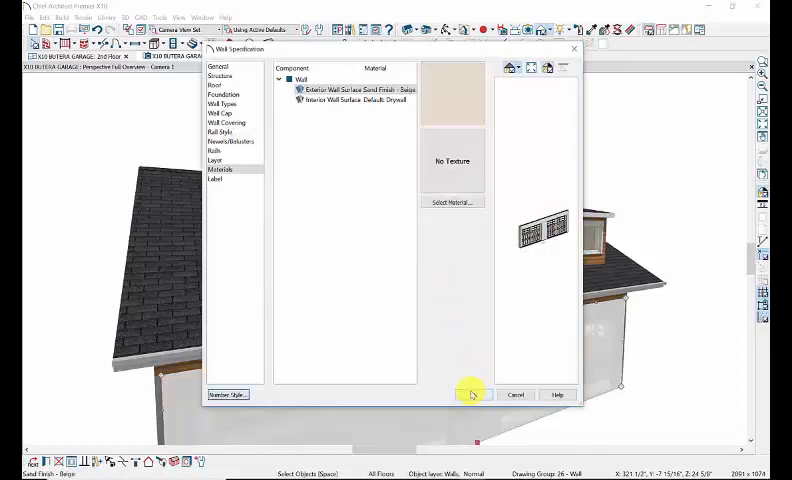
pyautogui.click(472, 394)
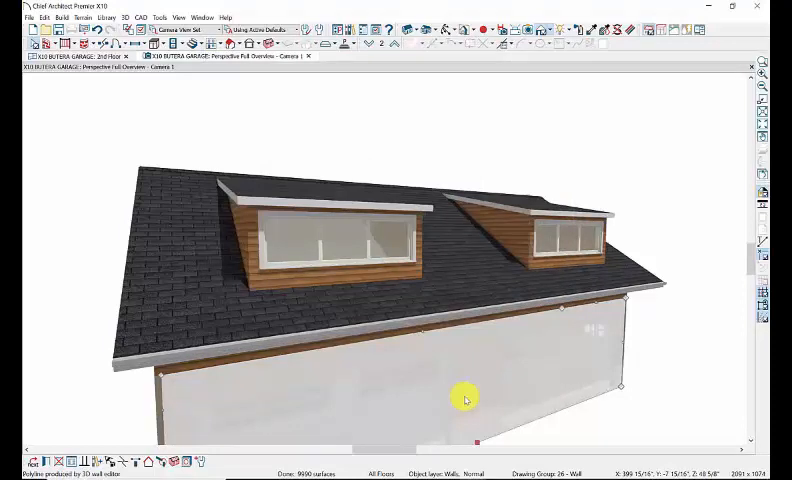
pyautogui.moveTo(438, 388)
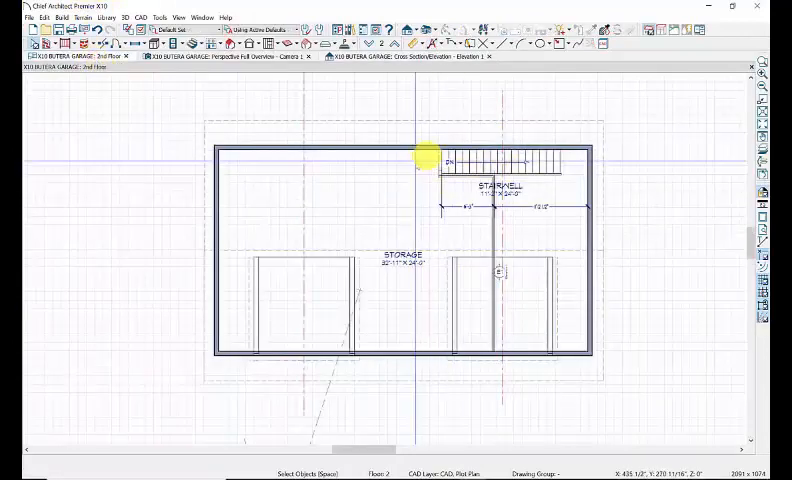
pyautogui.moveTo(524, 164)
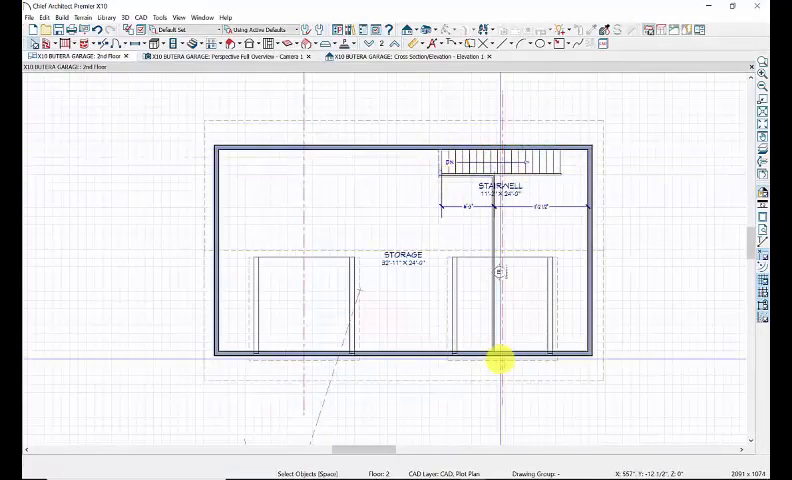
pyautogui.moveTo(510, 222)
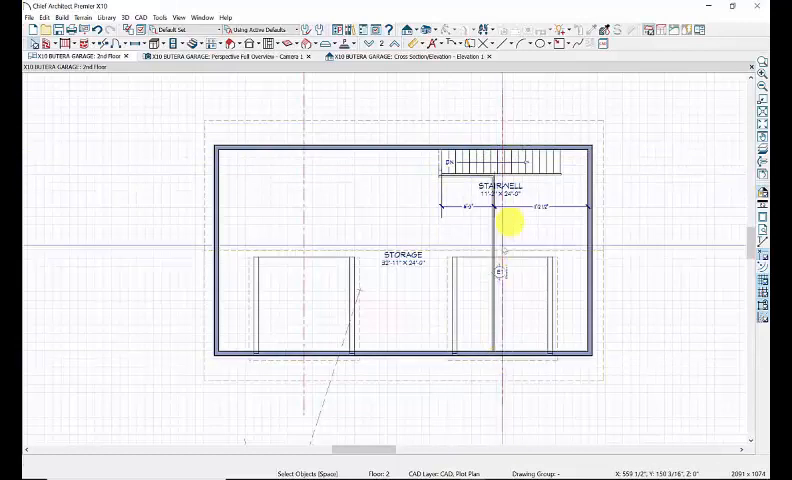
pyautogui.moveTo(504, 138)
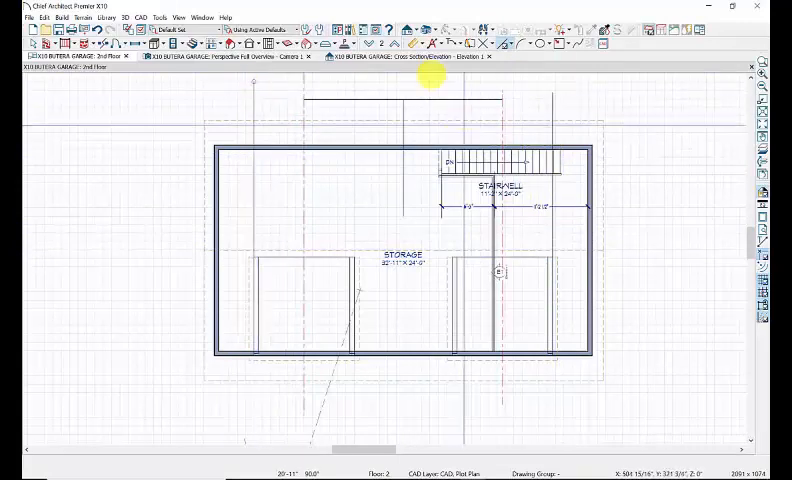
# Start Auto Floating Dormer, set its type to Shed, and drag one over the storage loft.
pyautogui.click(60, 16)
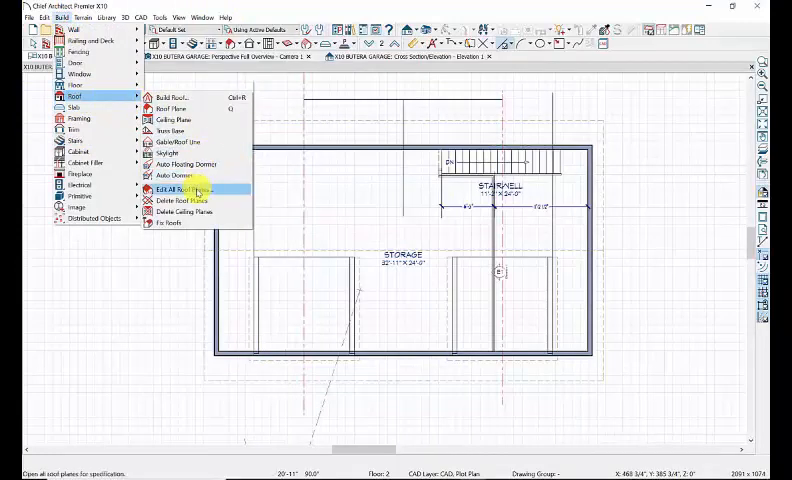
pyautogui.moveTo(178, 164)
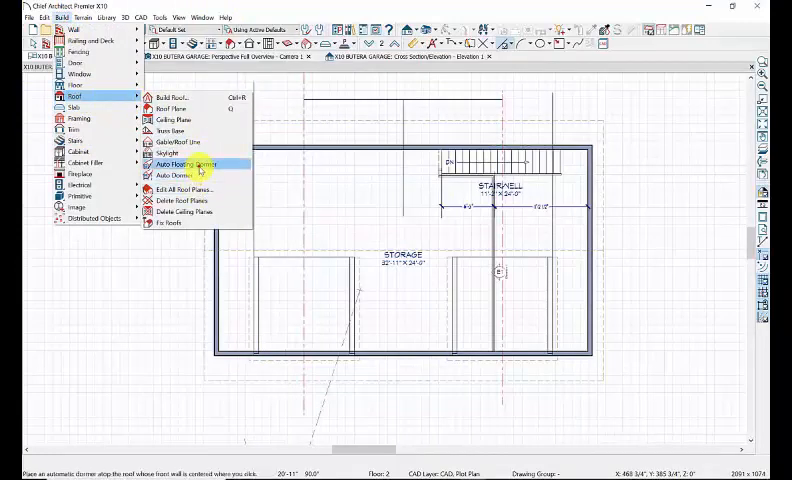
pyautogui.click(180, 164)
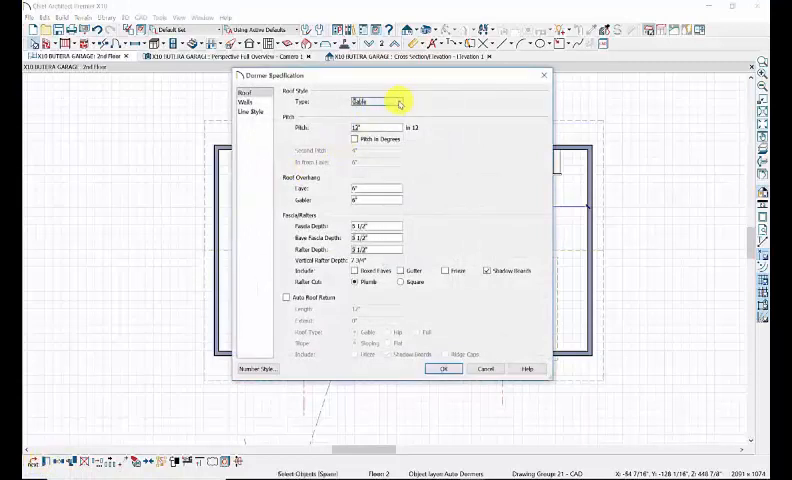
pyautogui.click(376, 100)
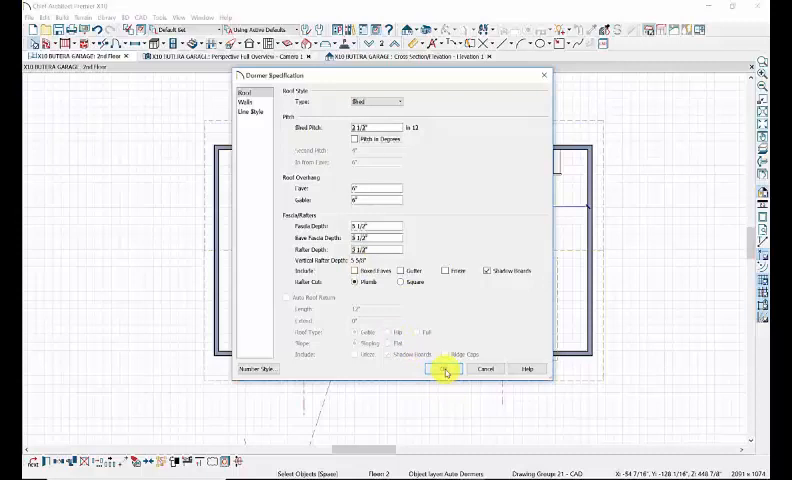
pyautogui.click(444, 368)
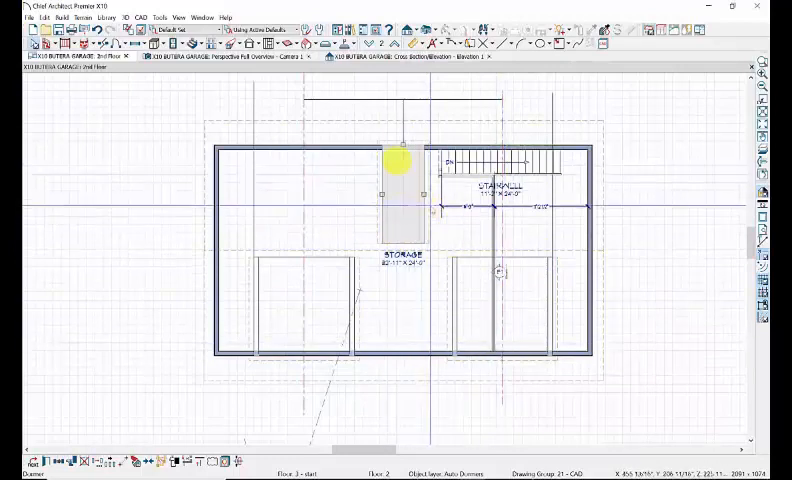
pyautogui.moveTo(398, 160); pyautogui.dragTo(398, 144)
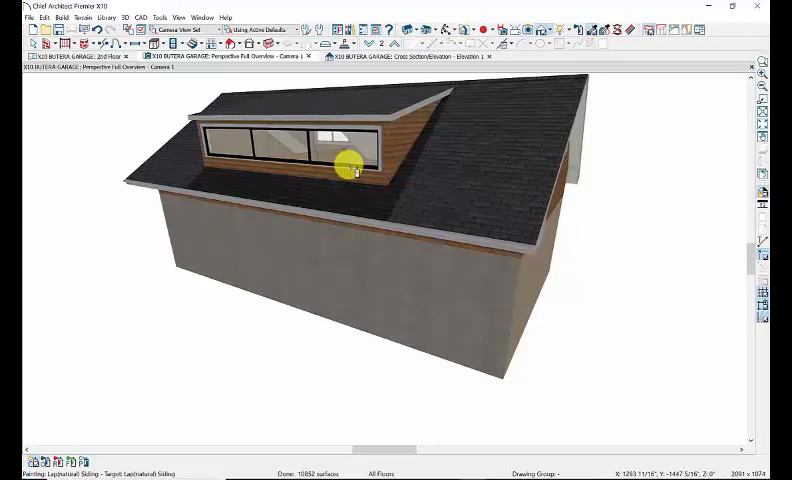
# Give the dormer window component a White/Neutral library colour in its Materials settings.
pyautogui.click(276, 148)
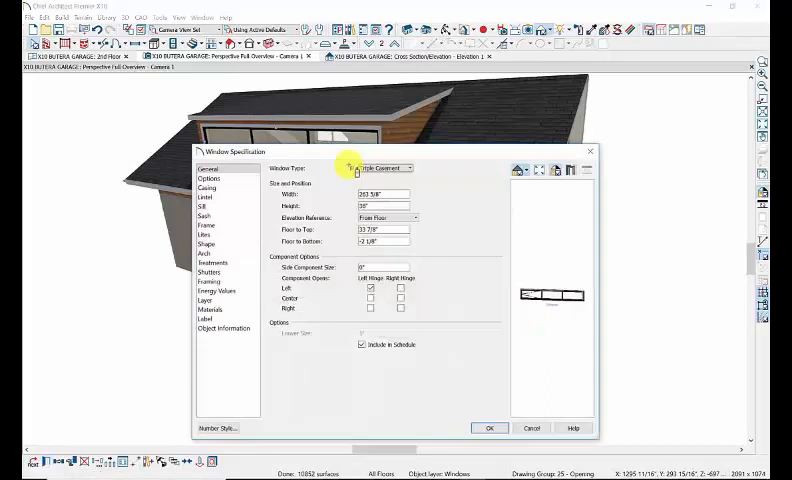
pyautogui.click(208, 308)
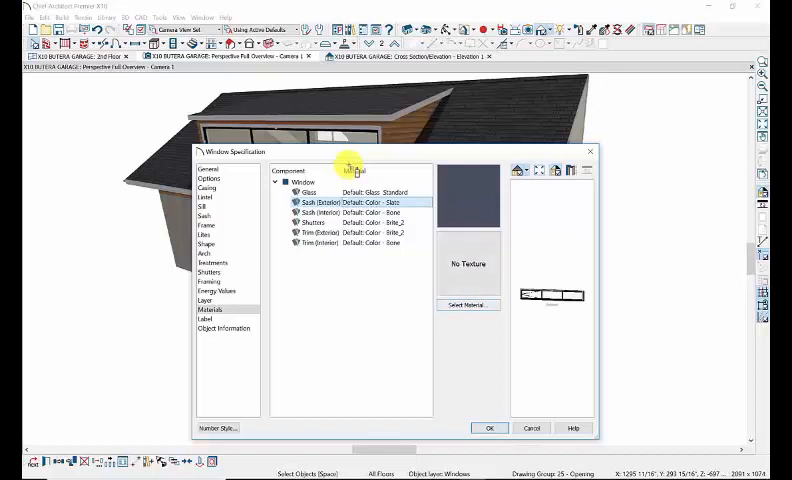
pyautogui.click(468, 304)
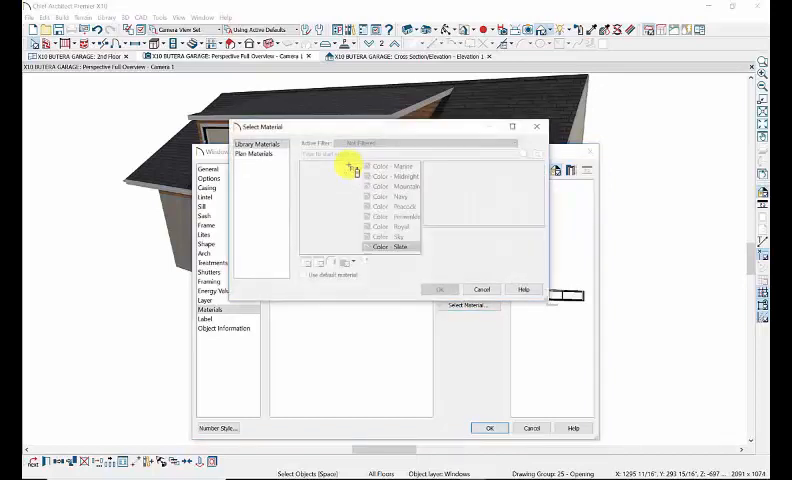
pyautogui.click(388, 246)
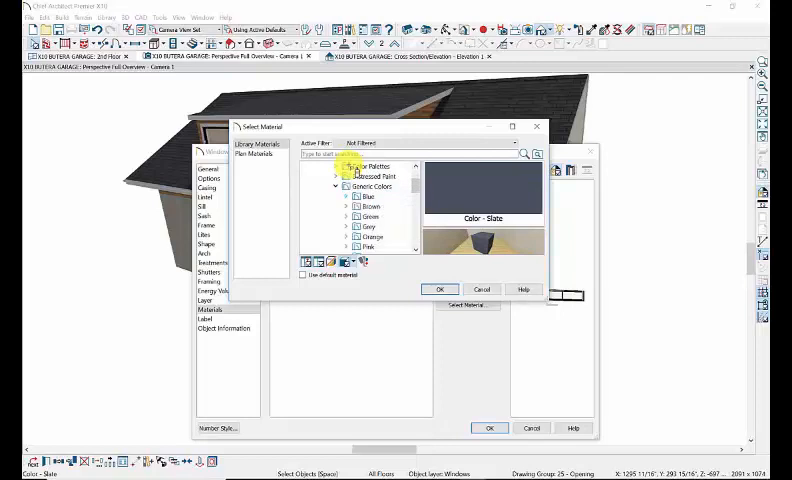
pyautogui.scroll(-3)
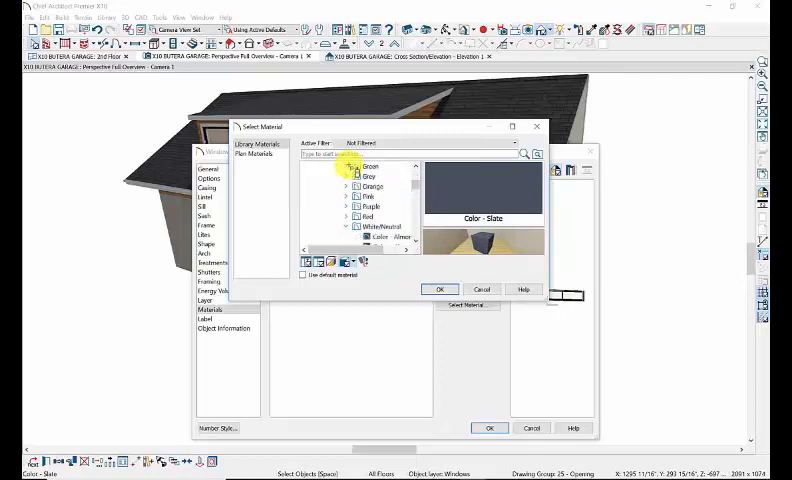
pyautogui.click(348, 186)
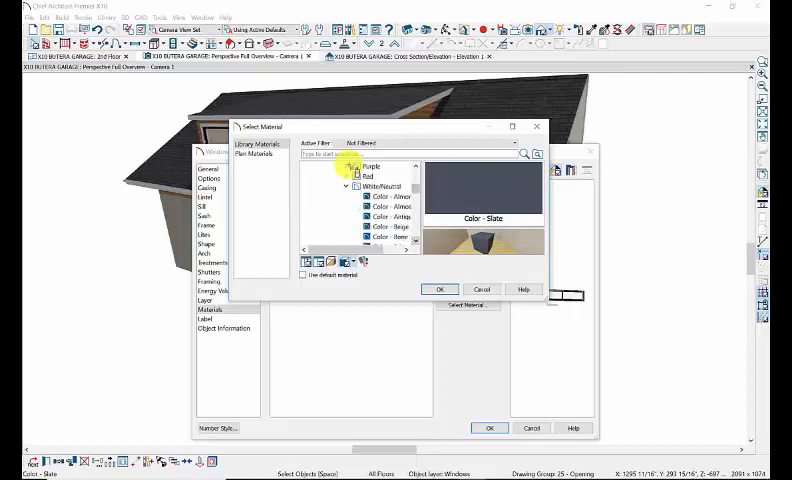
pyautogui.click(384, 236)
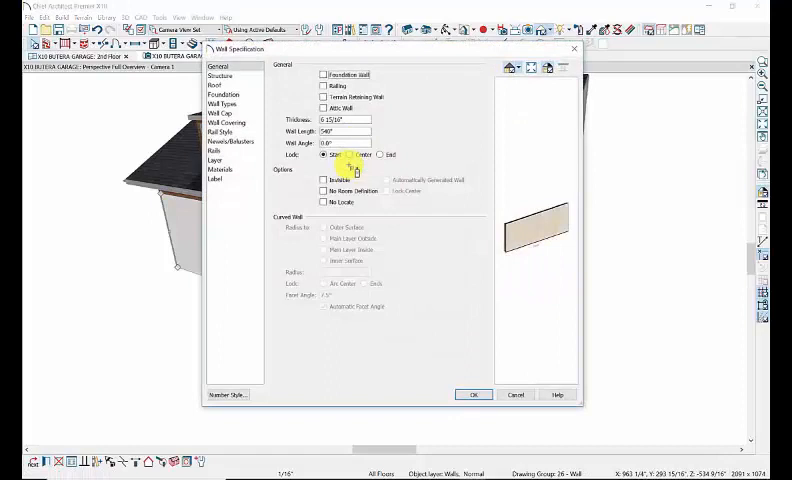
# Choose a new material for the wall's Exterior Wall Surface component.
pyautogui.click(220, 168)
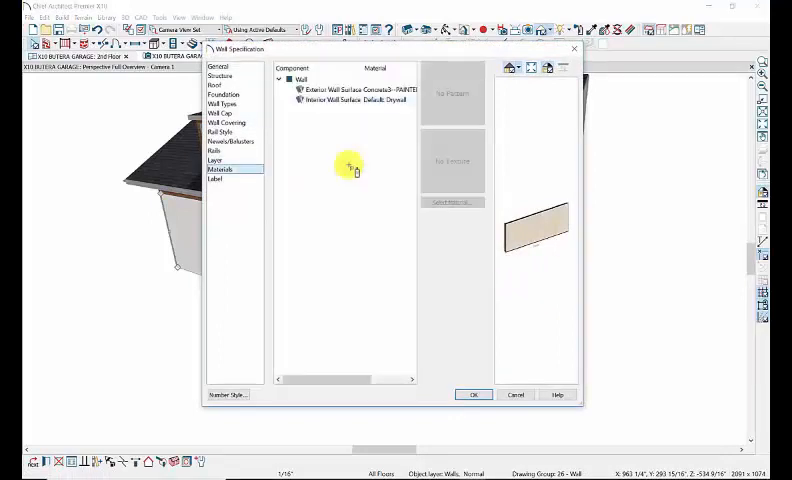
pyautogui.click(350, 88)
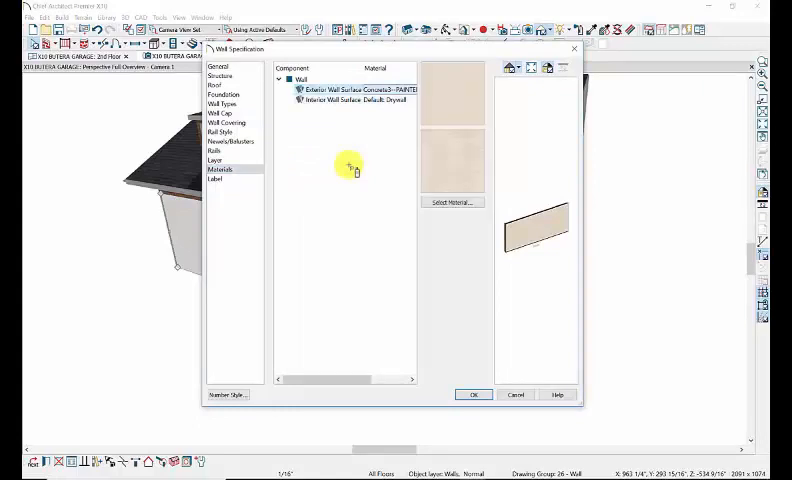
pyautogui.click(452, 200)
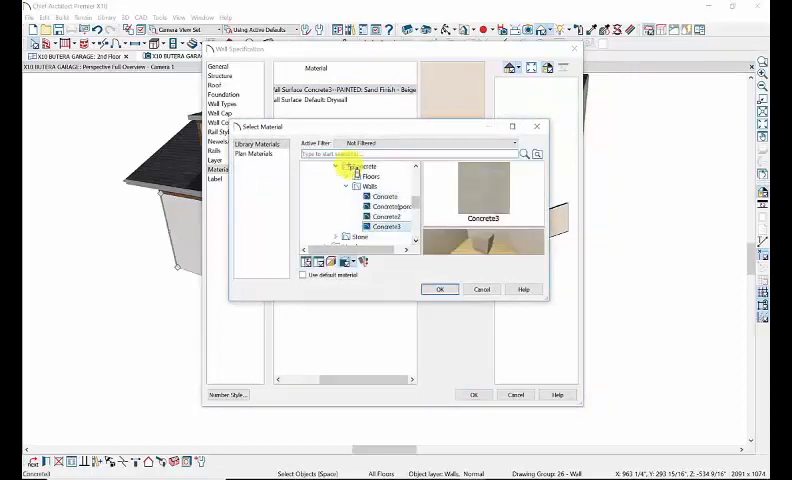
pyautogui.click(346, 188)
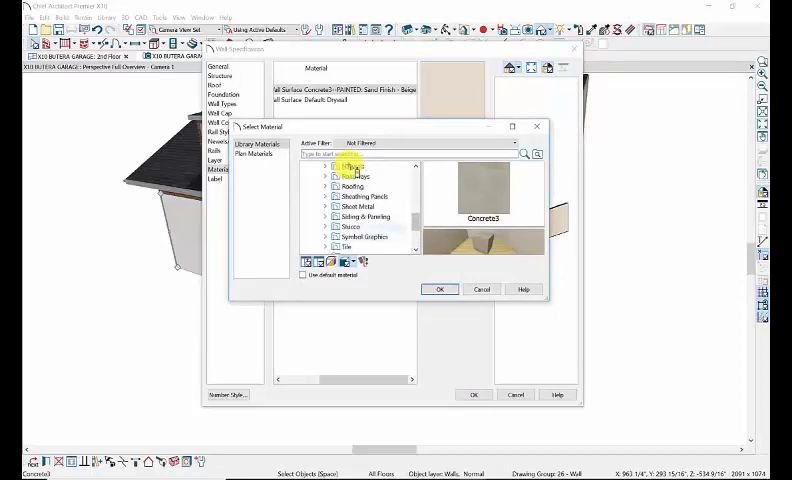
# Assign Stucco > Sand > Sand Finish - Beige to the exterior surface and apply it.
pyautogui.click(326, 186)
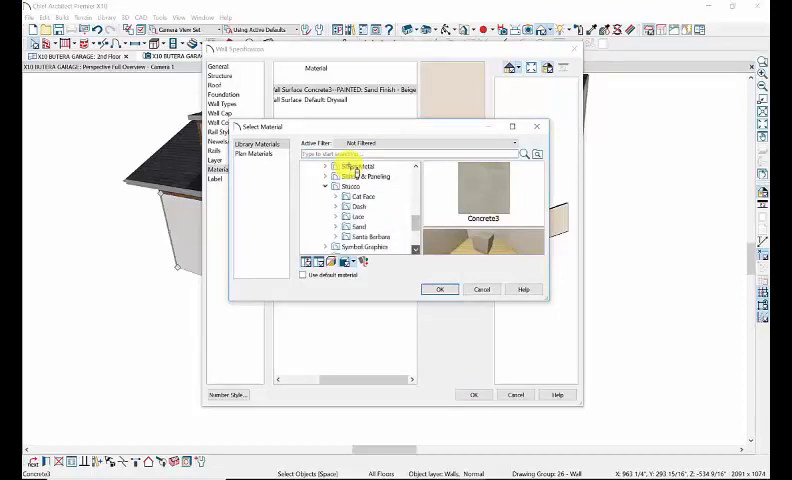
pyautogui.click(336, 216)
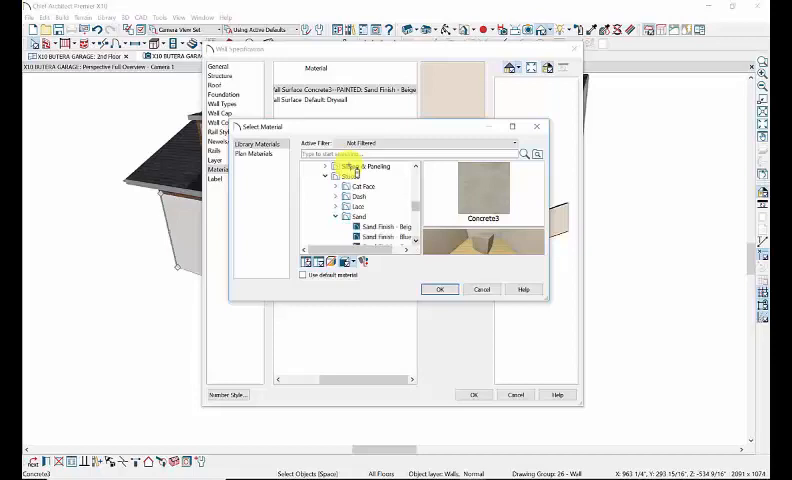
pyautogui.click(376, 226)
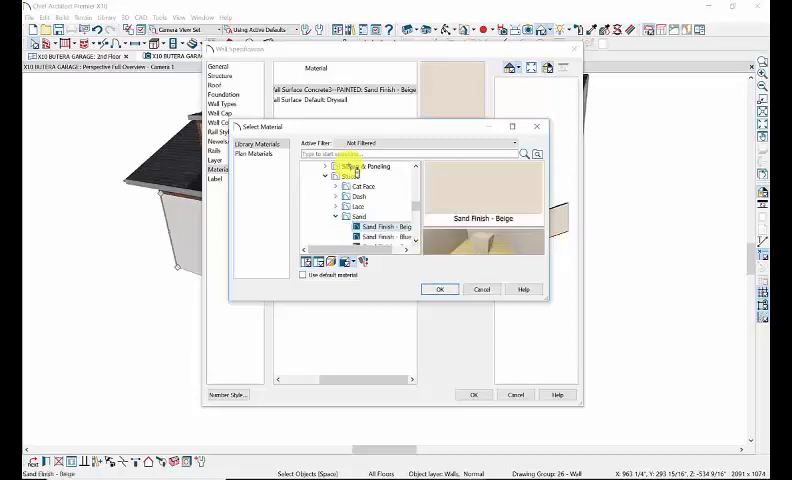
pyautogui.click(440, 288)
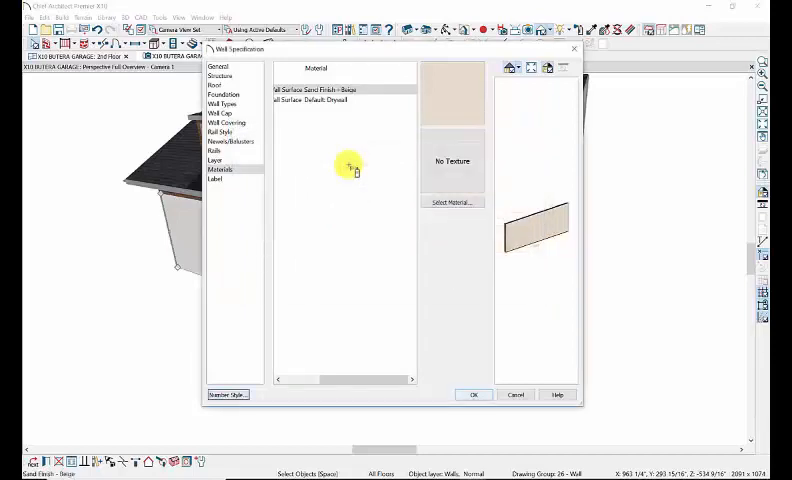
pyautogui.click(474, 394)
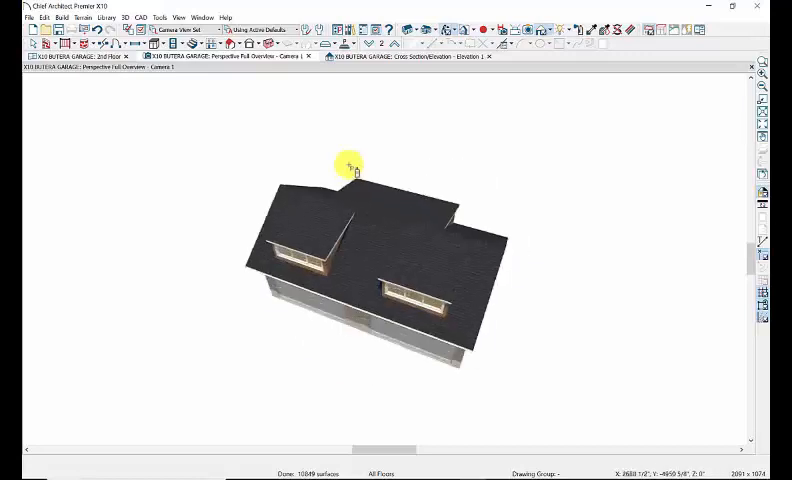
pyautogui.moveTo(390, 280); pyautogui.dragTo(360, 260)
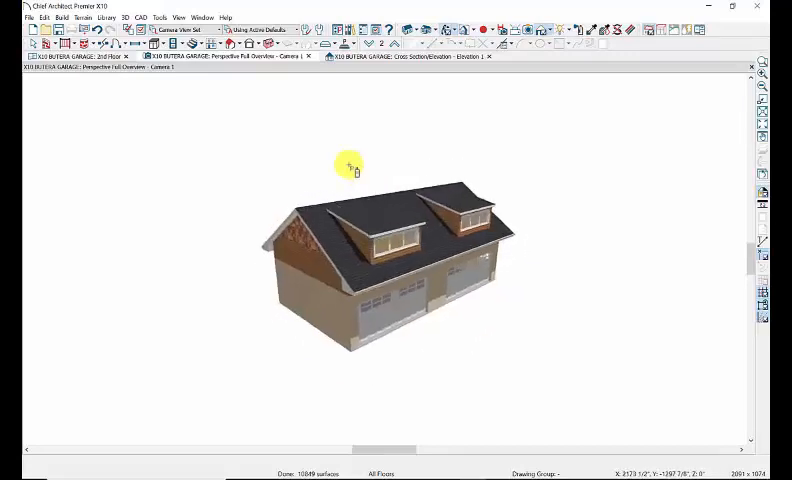